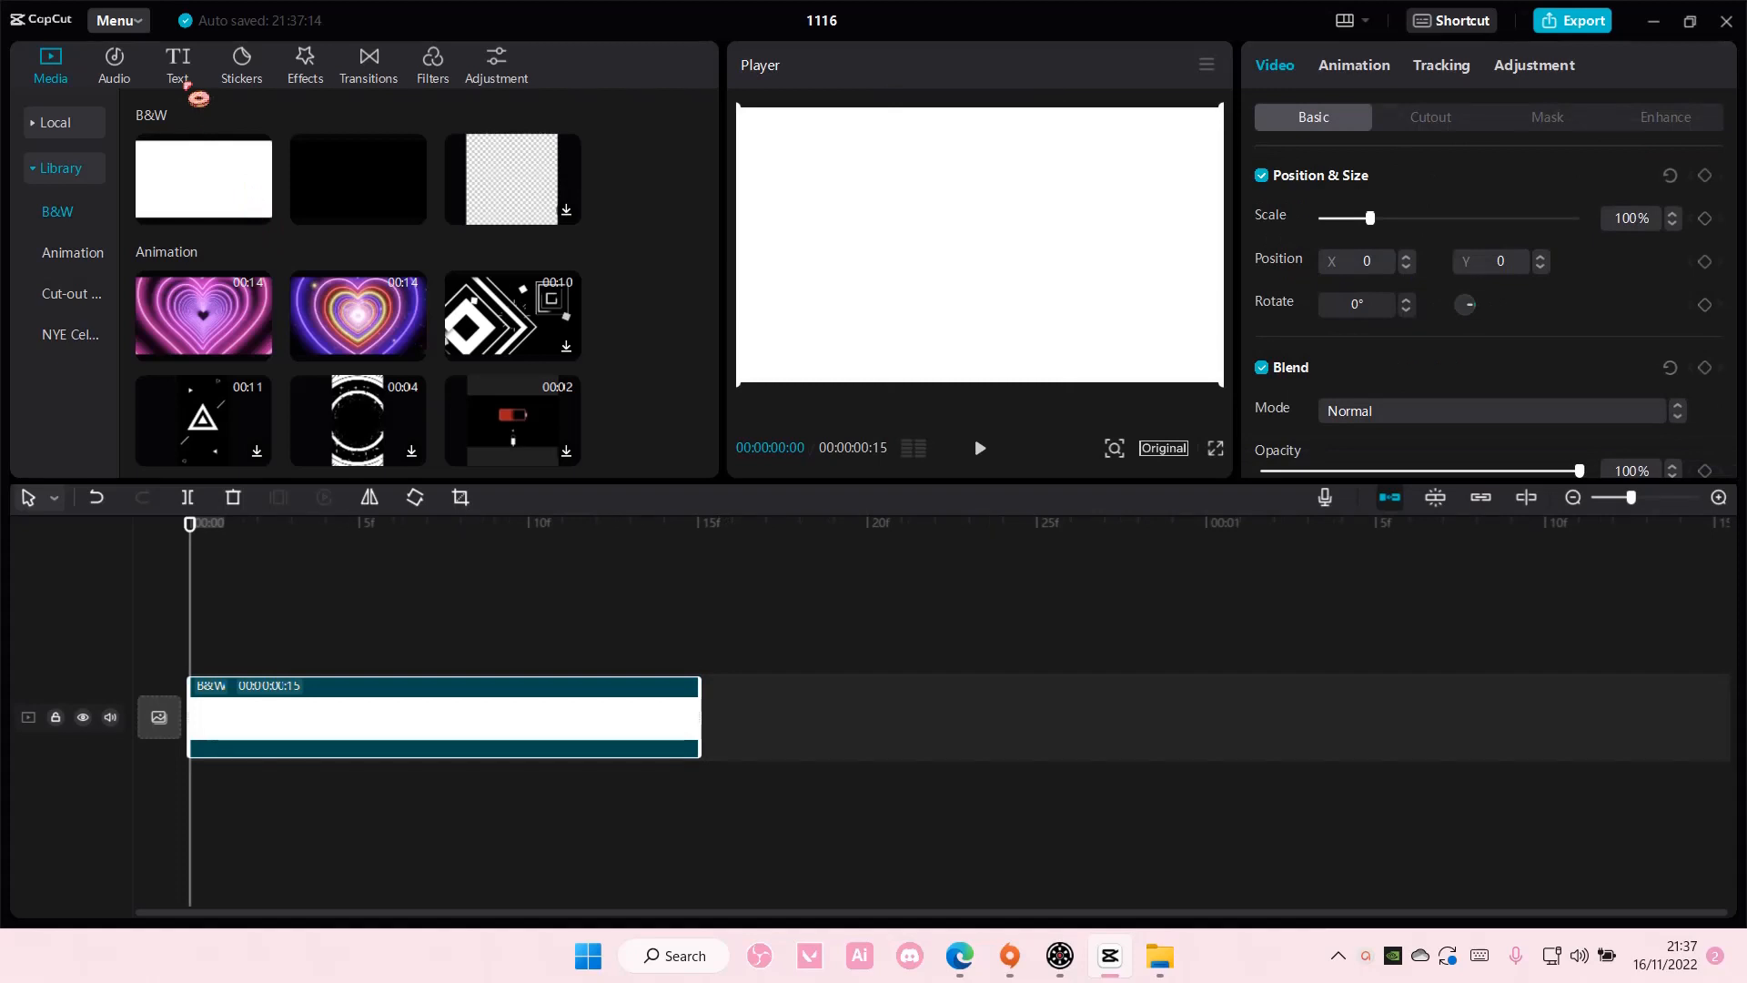
# - Record a voiceover clip onto an audio track beneath the white background clip
pyautogui.click(1325, 497)
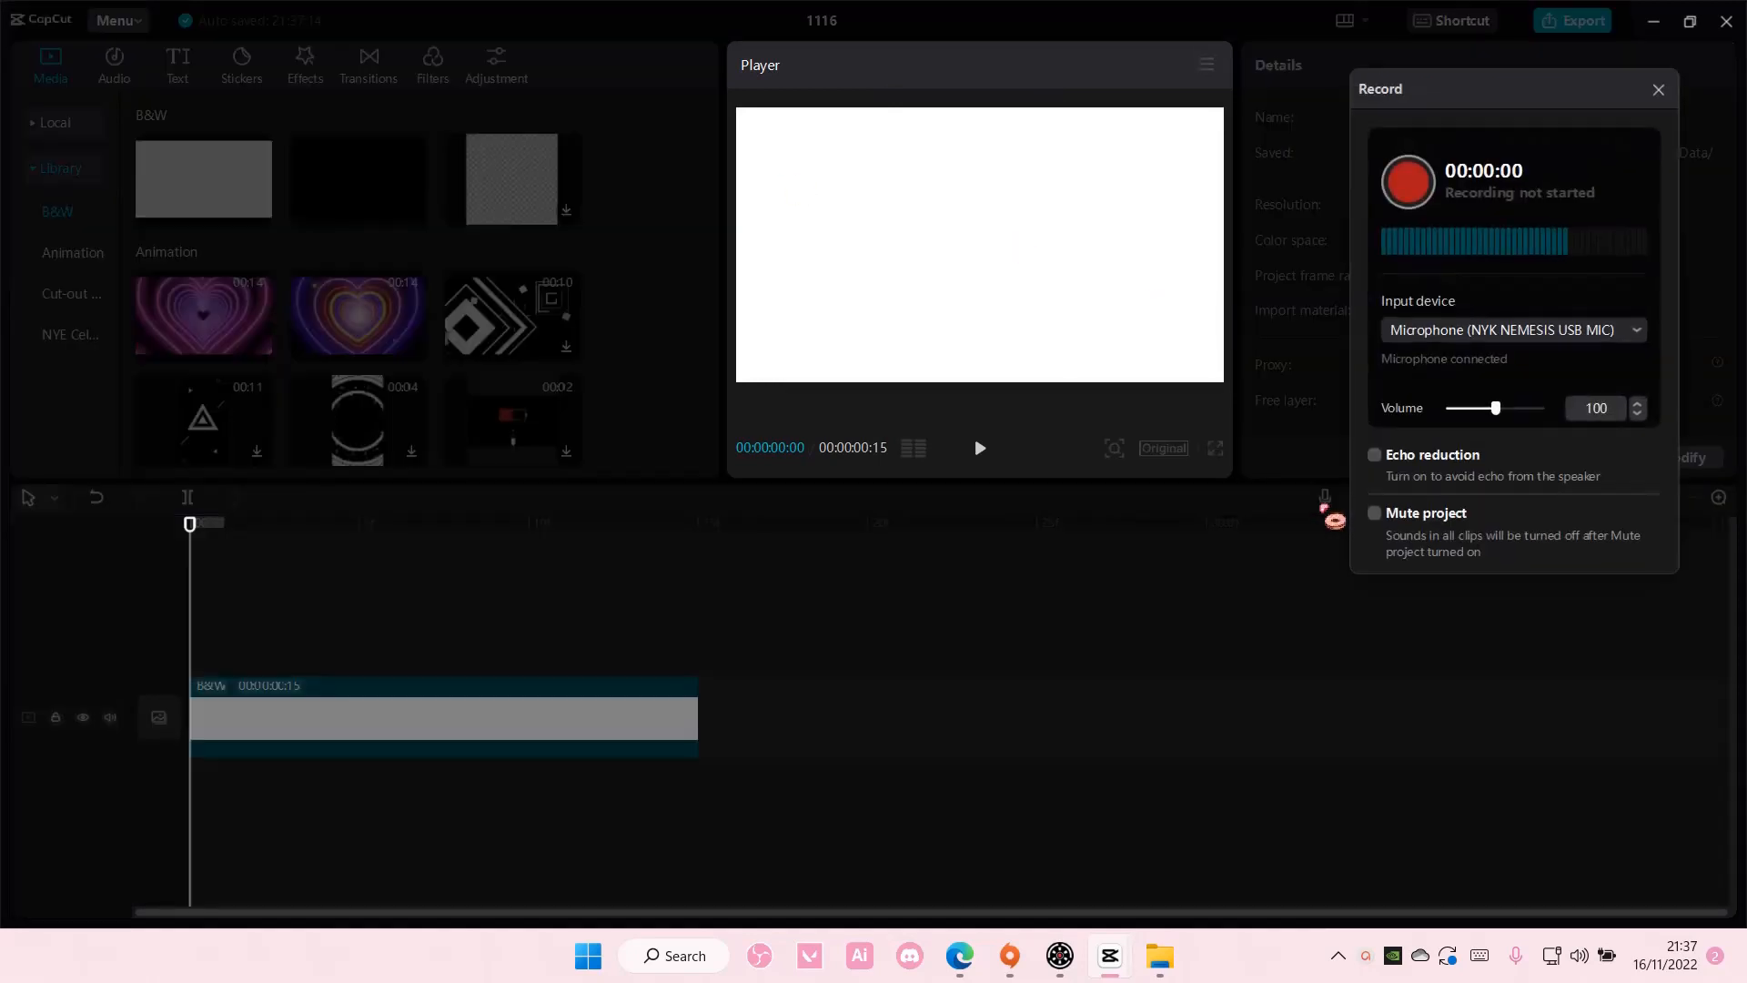
pyautogui.click(1407, 182)
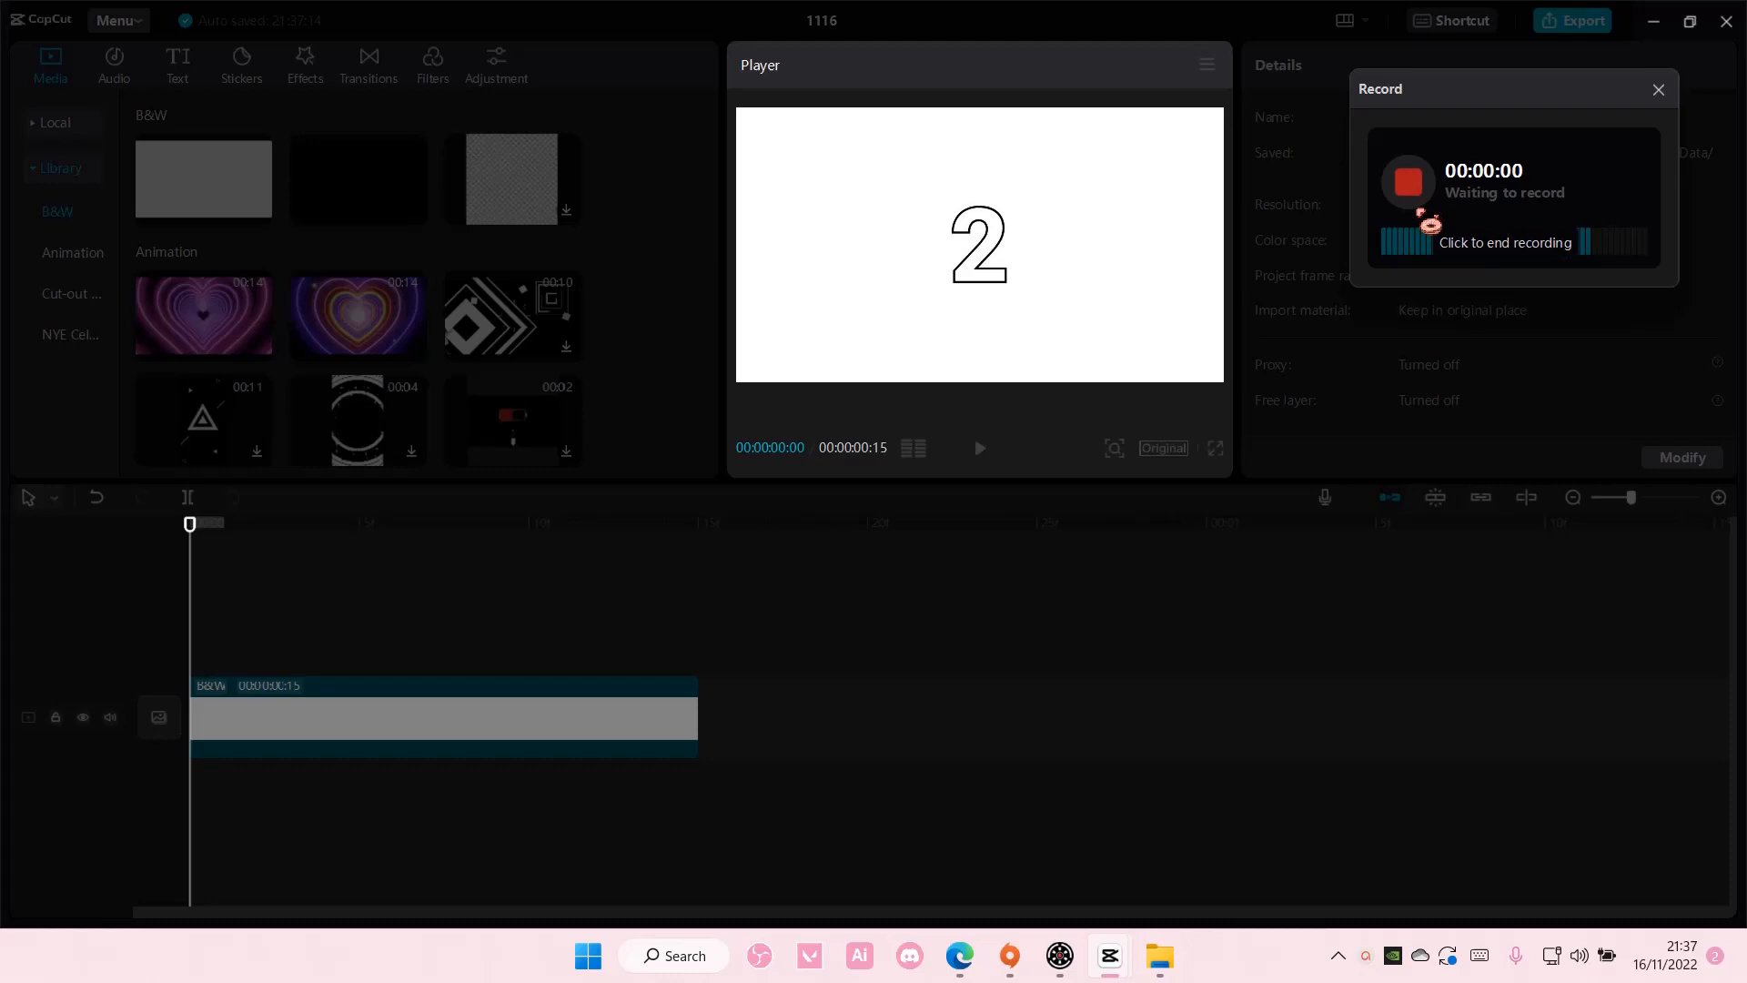
pyautogui.click(979, 448)
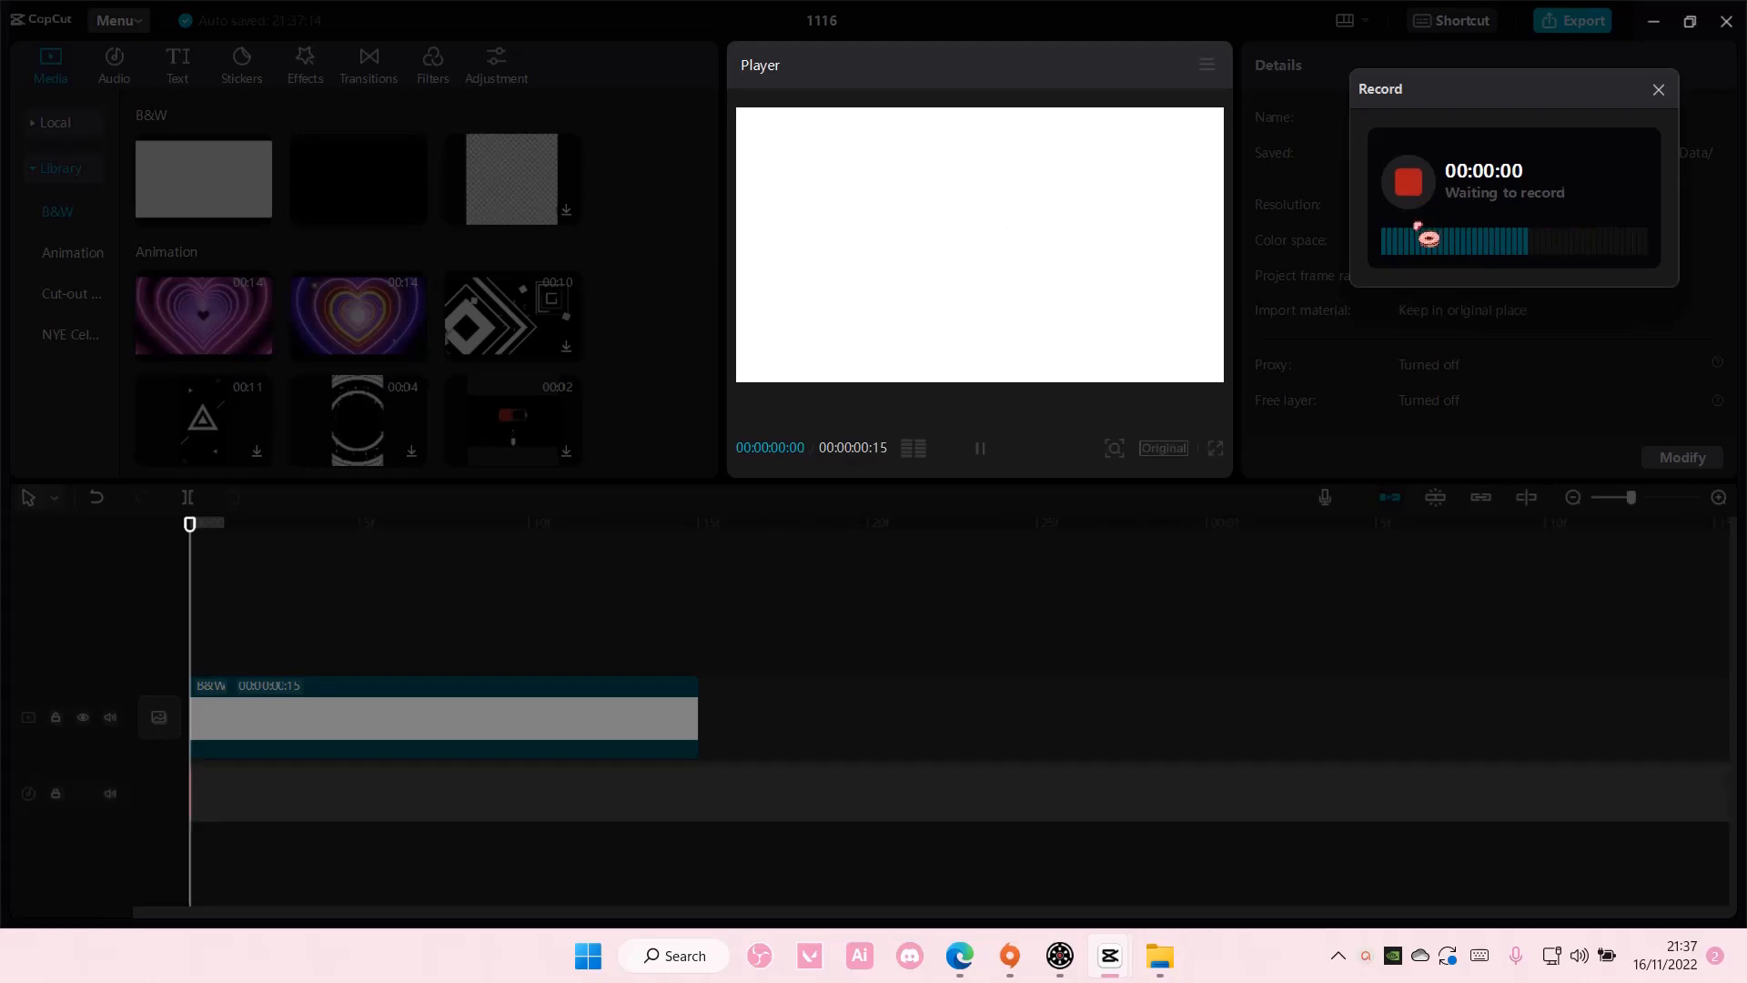
pyautogui.click(1405, 182)
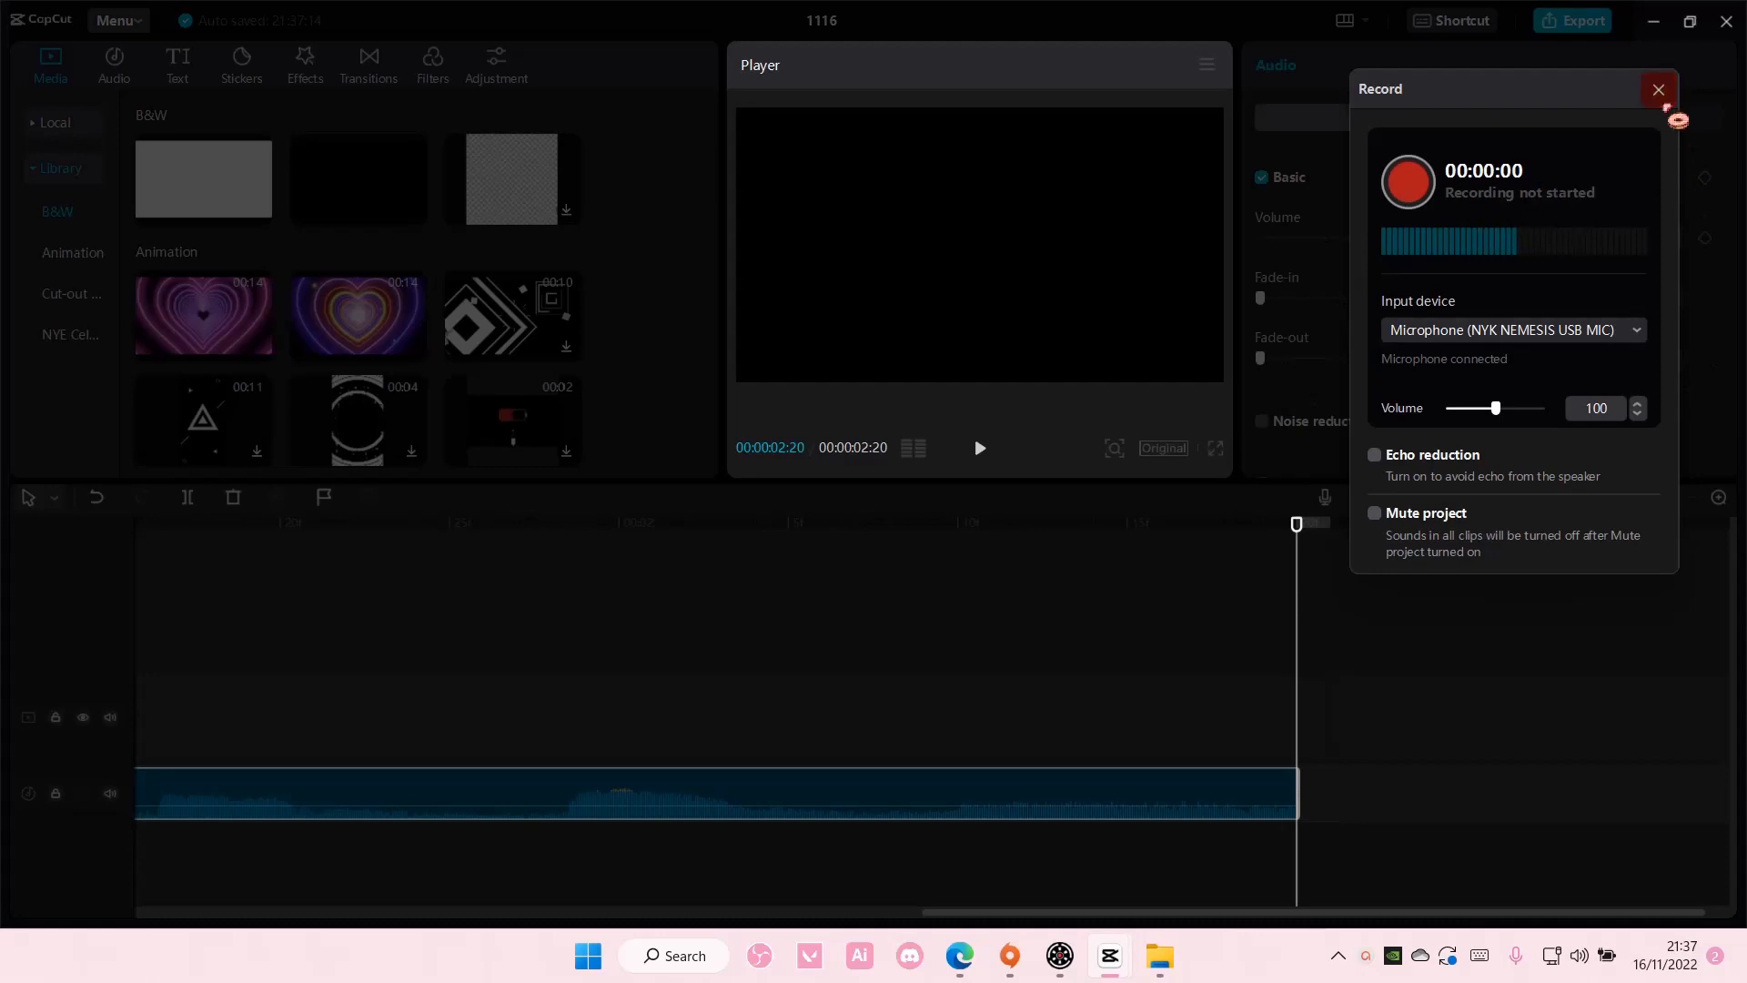
# - Generate English auto captions from the recorded voiceover via Text > Auto captions
pyautogui.click(1656, 89)
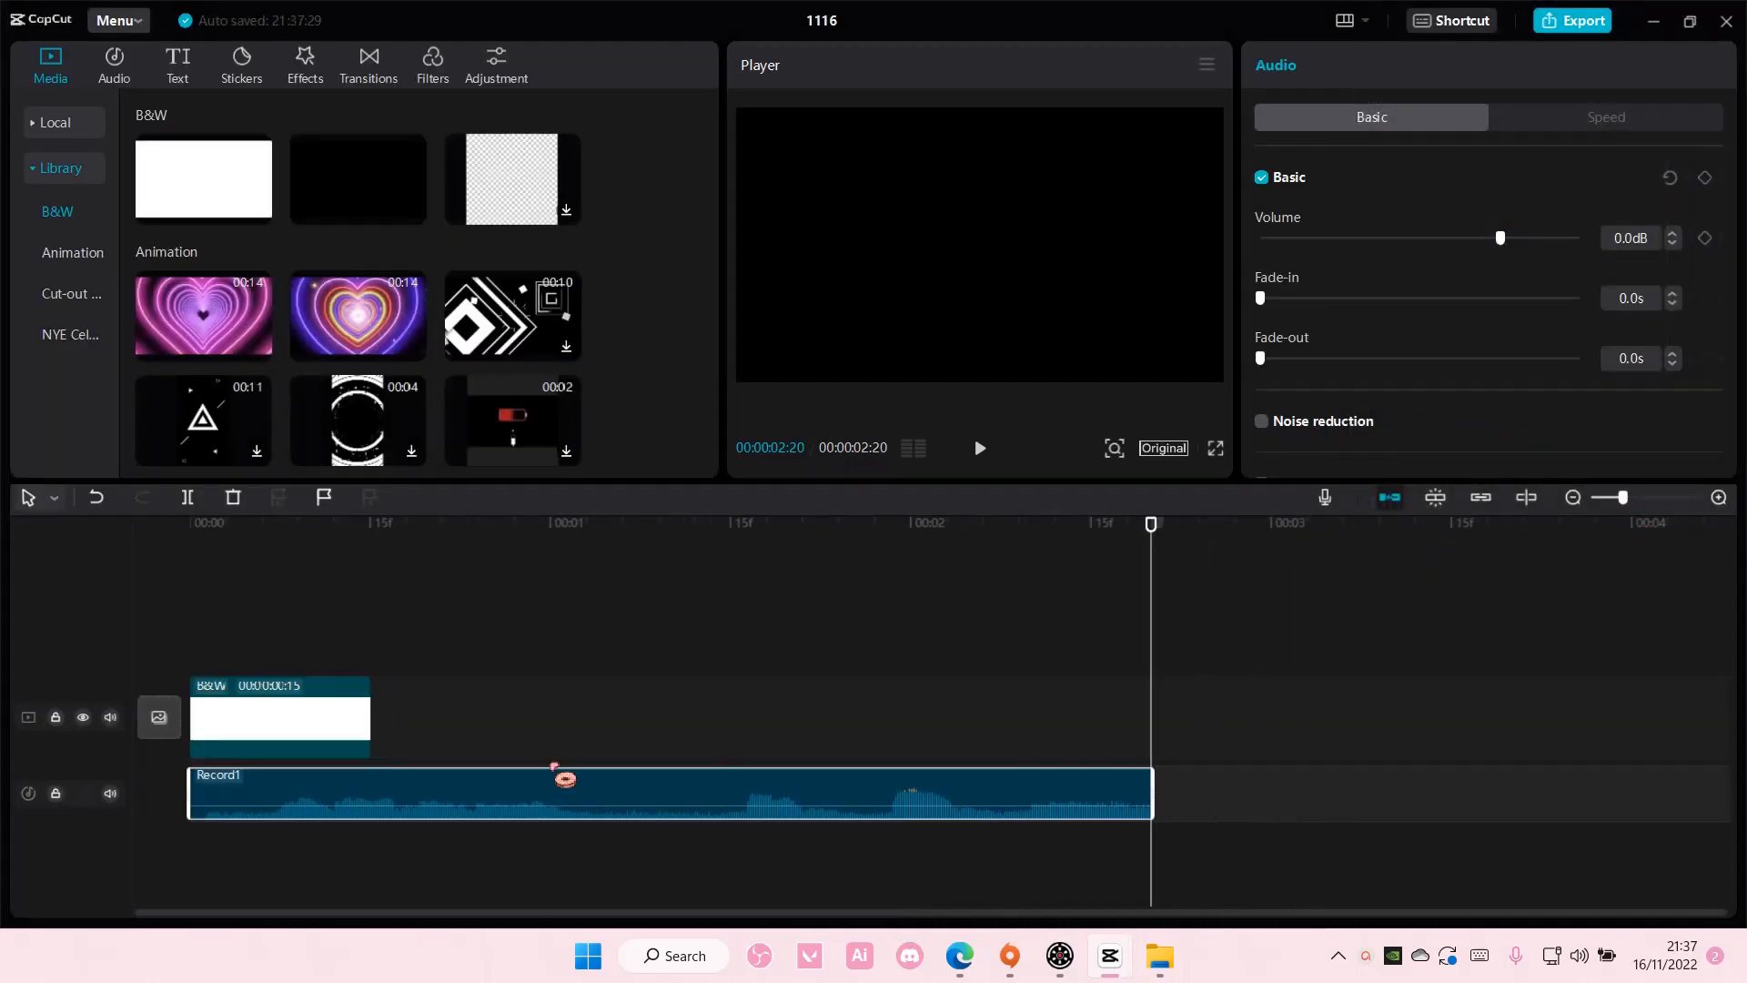
pyautogui.click(177, 64)
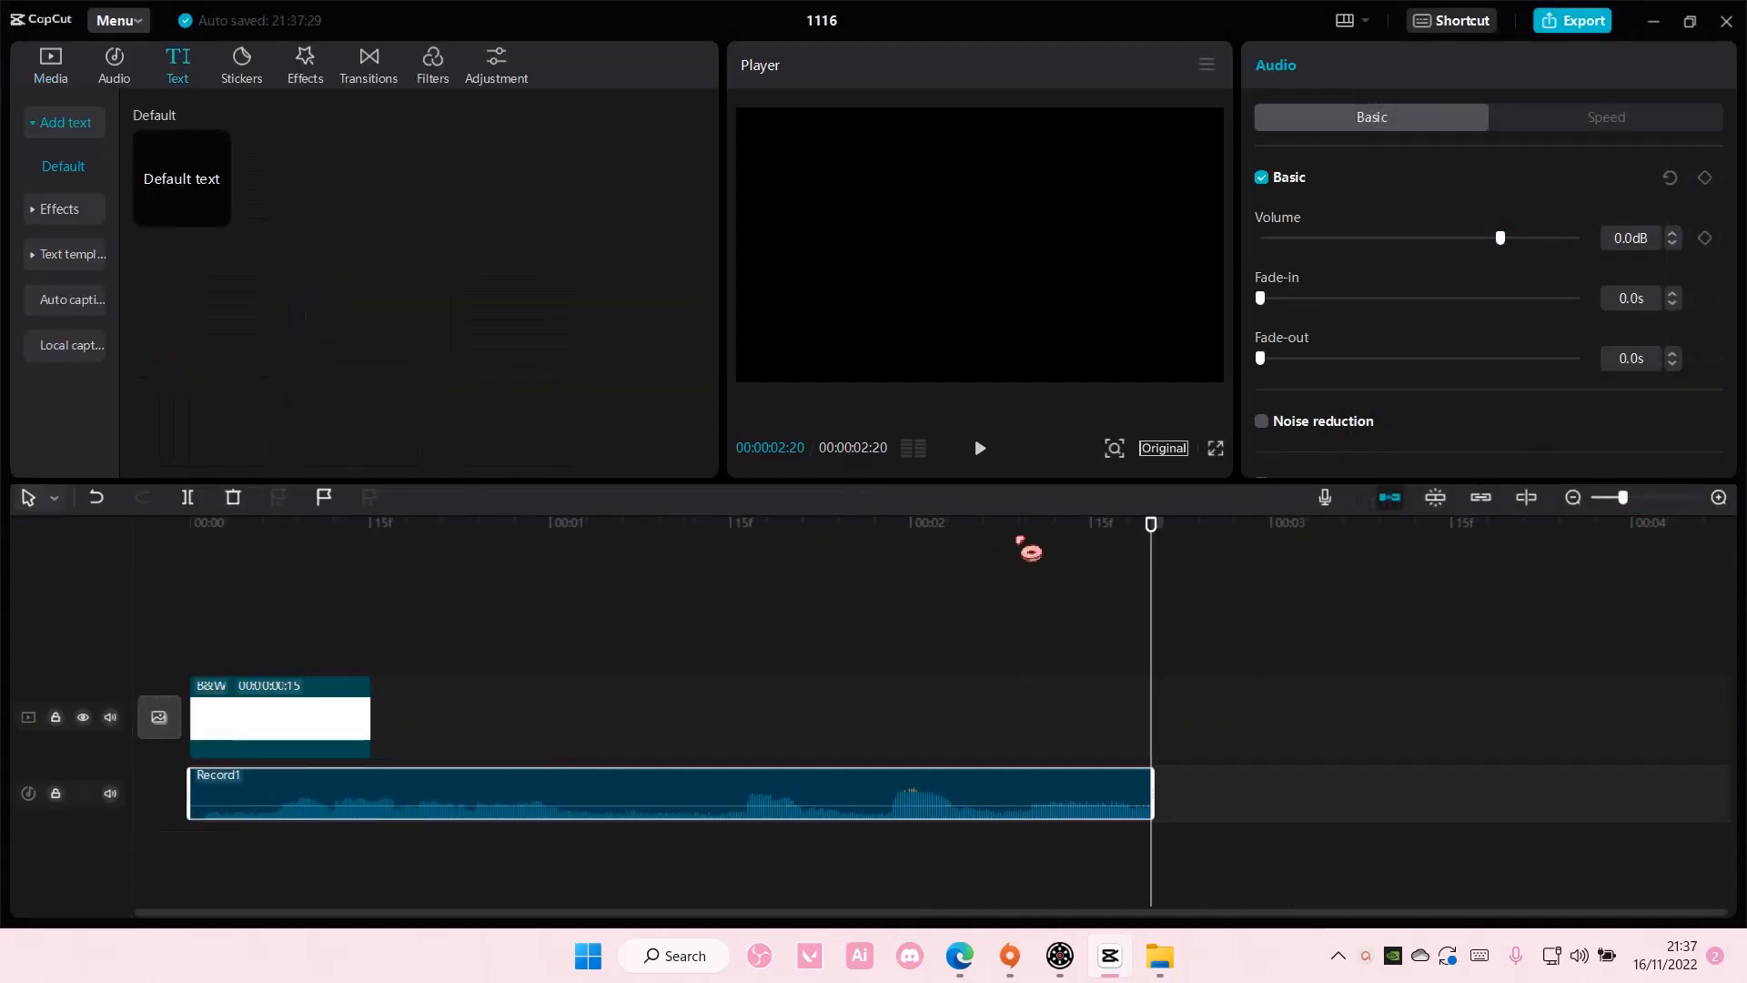
pyautogui.click(189, 525)
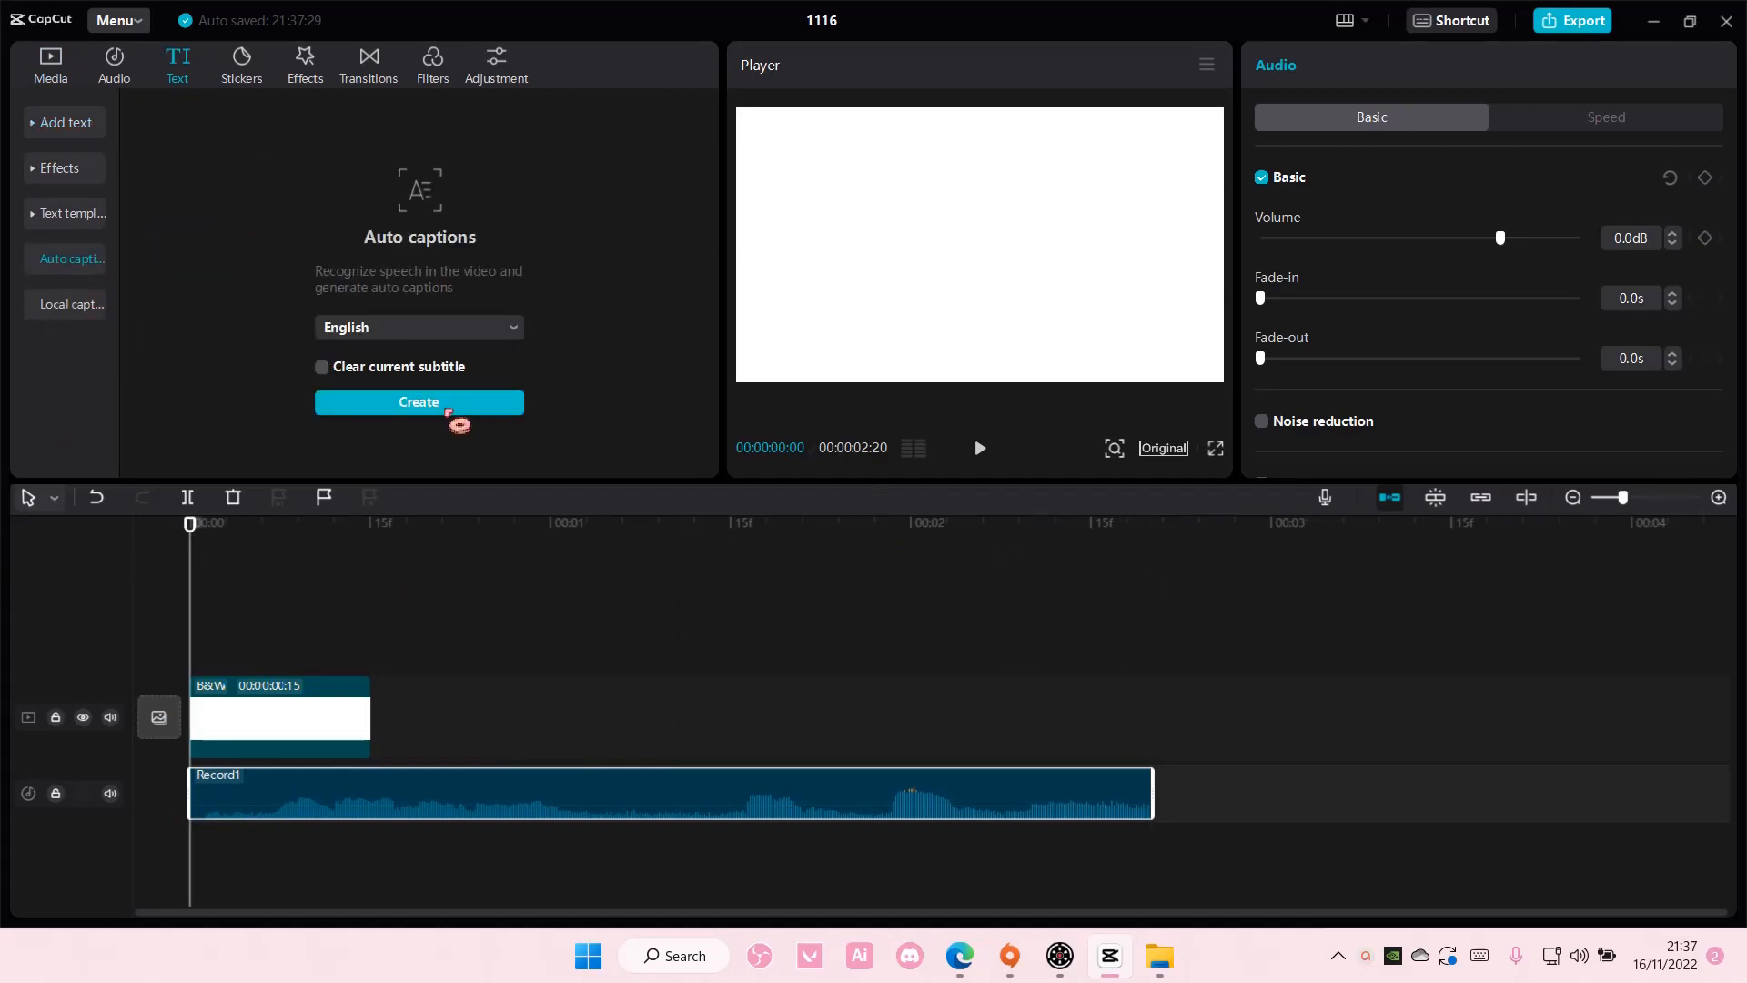
pyautogui.click(419, 403)
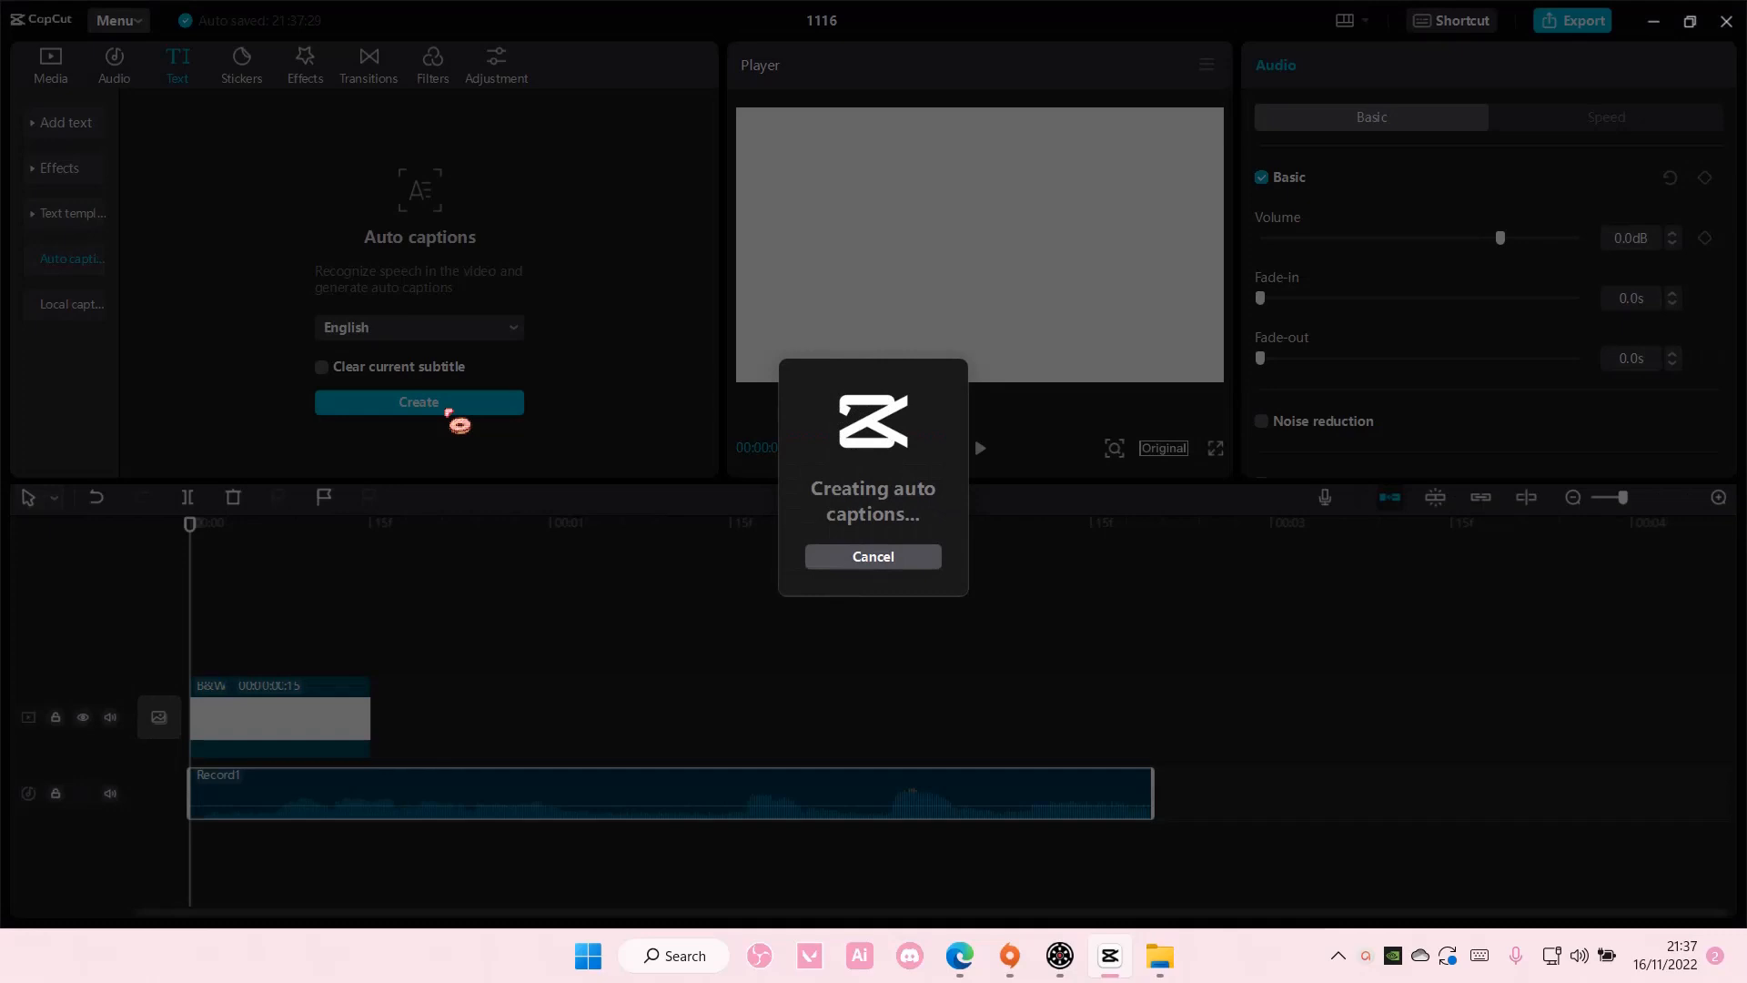
pyautogui.moveTo(456, 440)
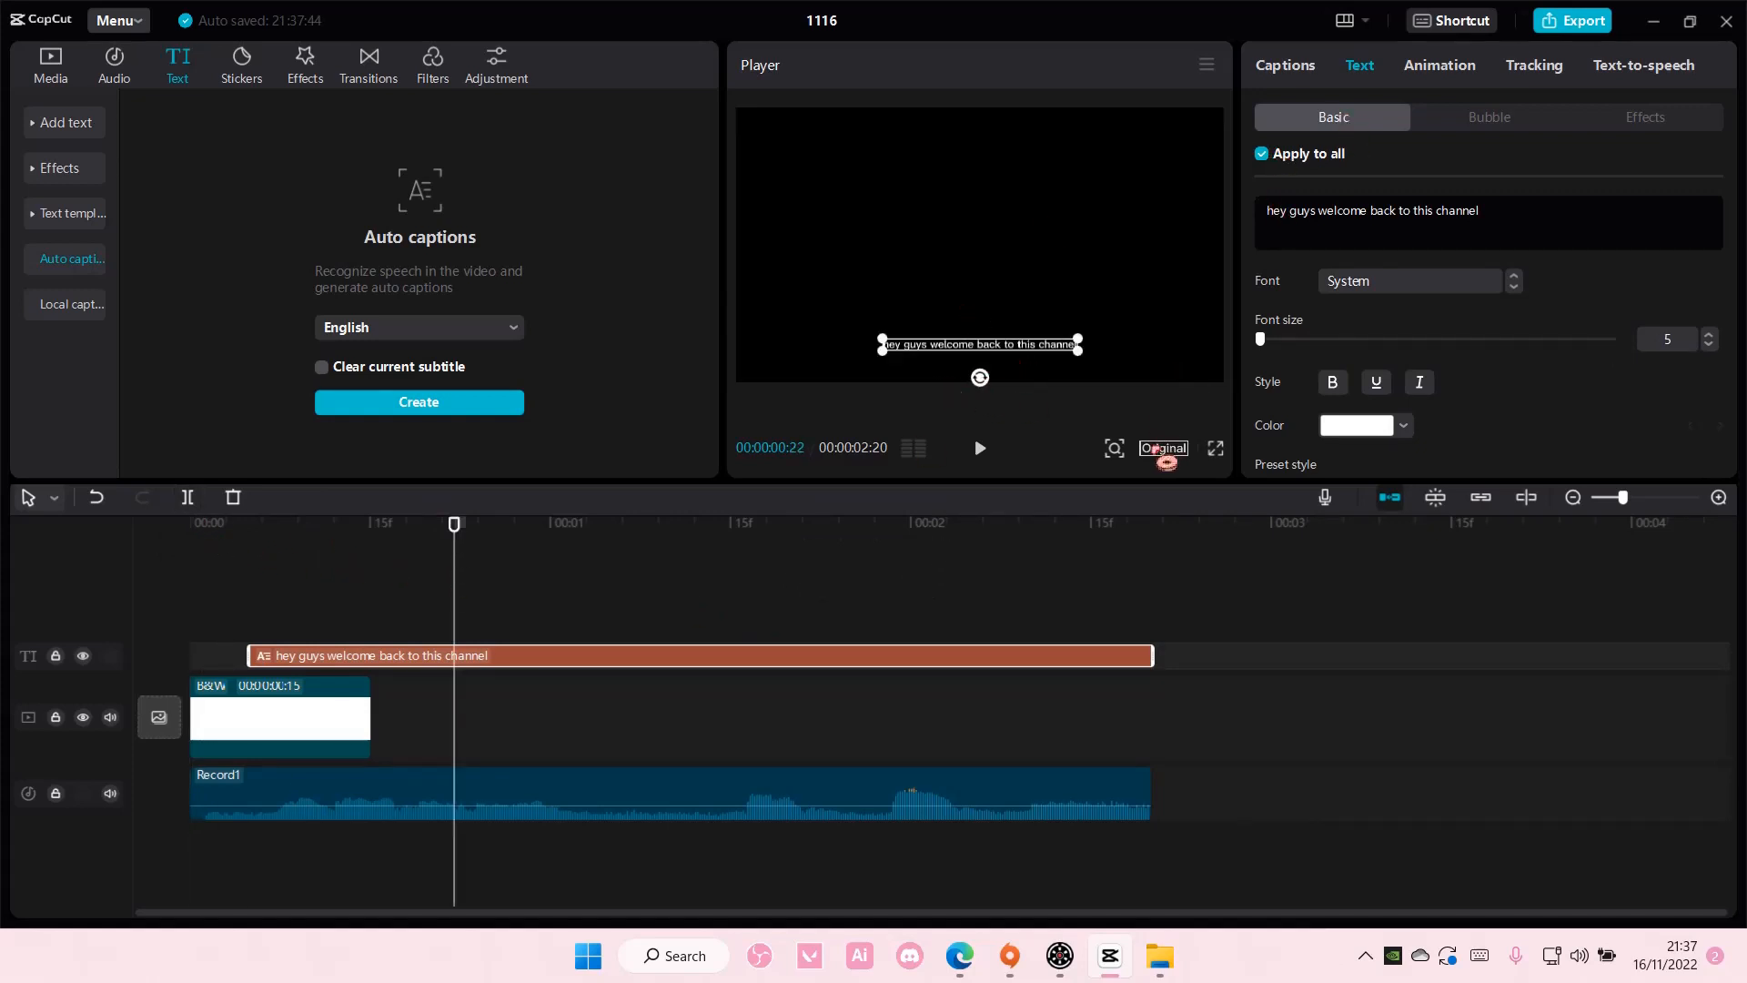
# - Apply the pink-outlined T preset style to the 'hey guys welcome back to this channel' caption
pyautogui.scroll(-3)
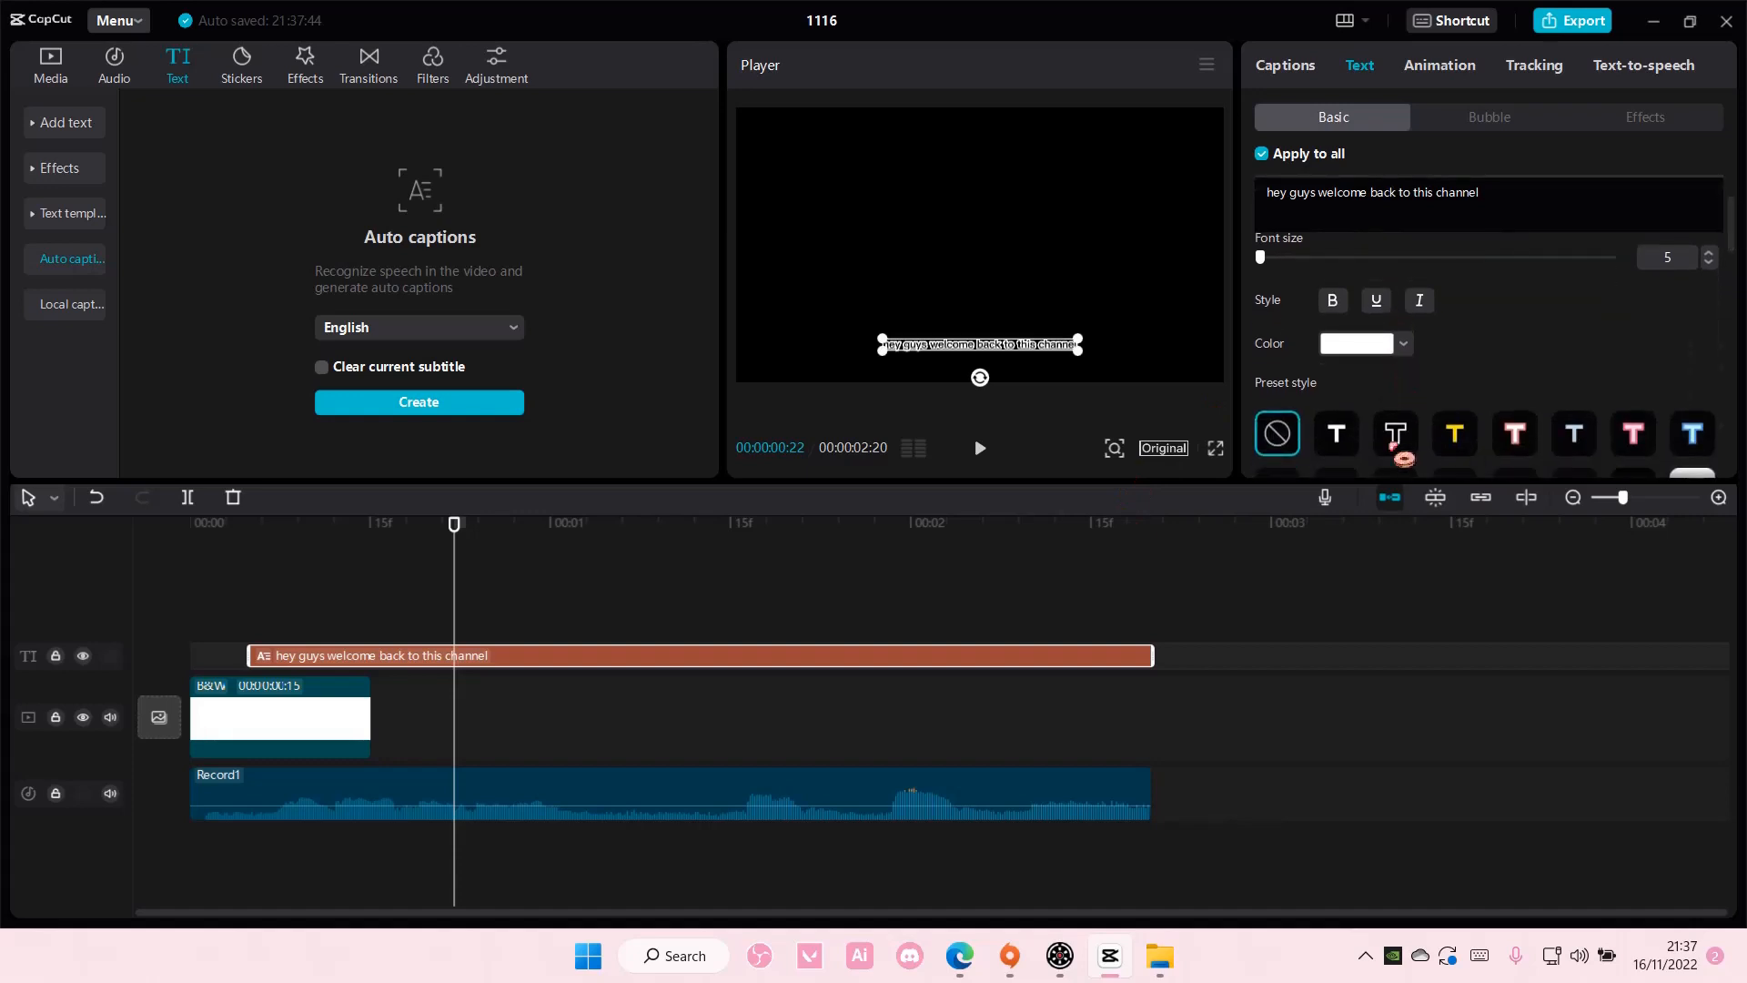
pyautogui.click(1514, 433)
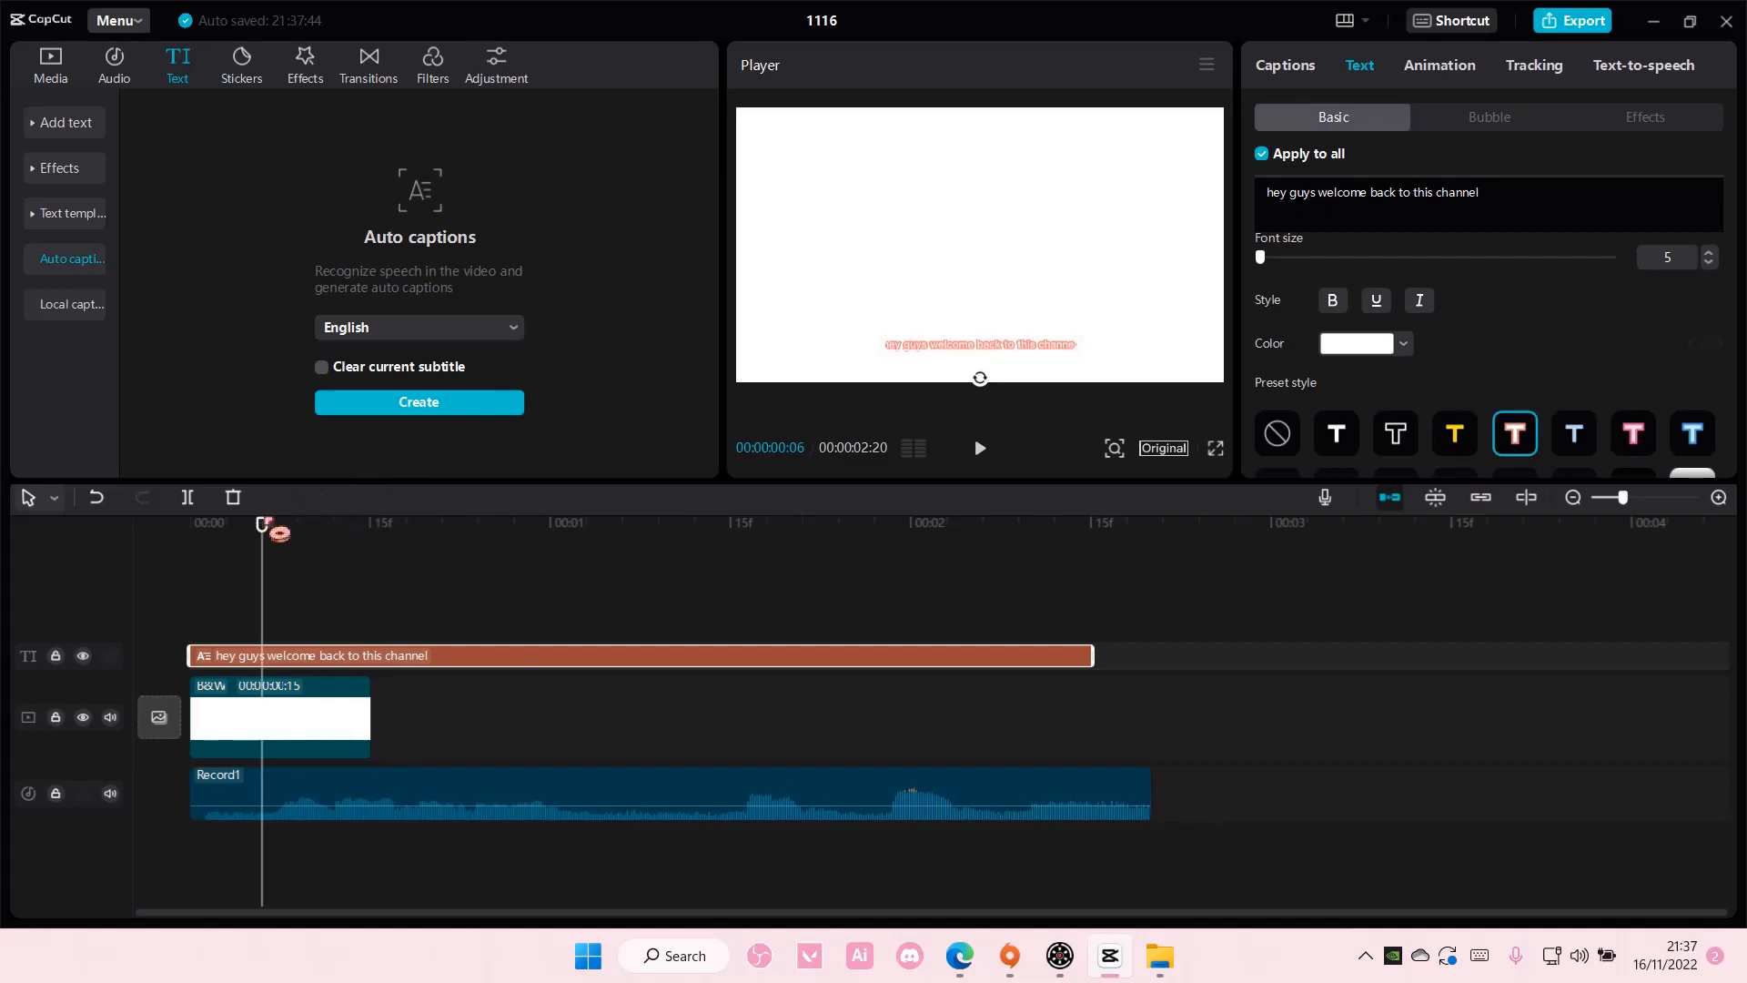
pyautogui.click(320, 365)
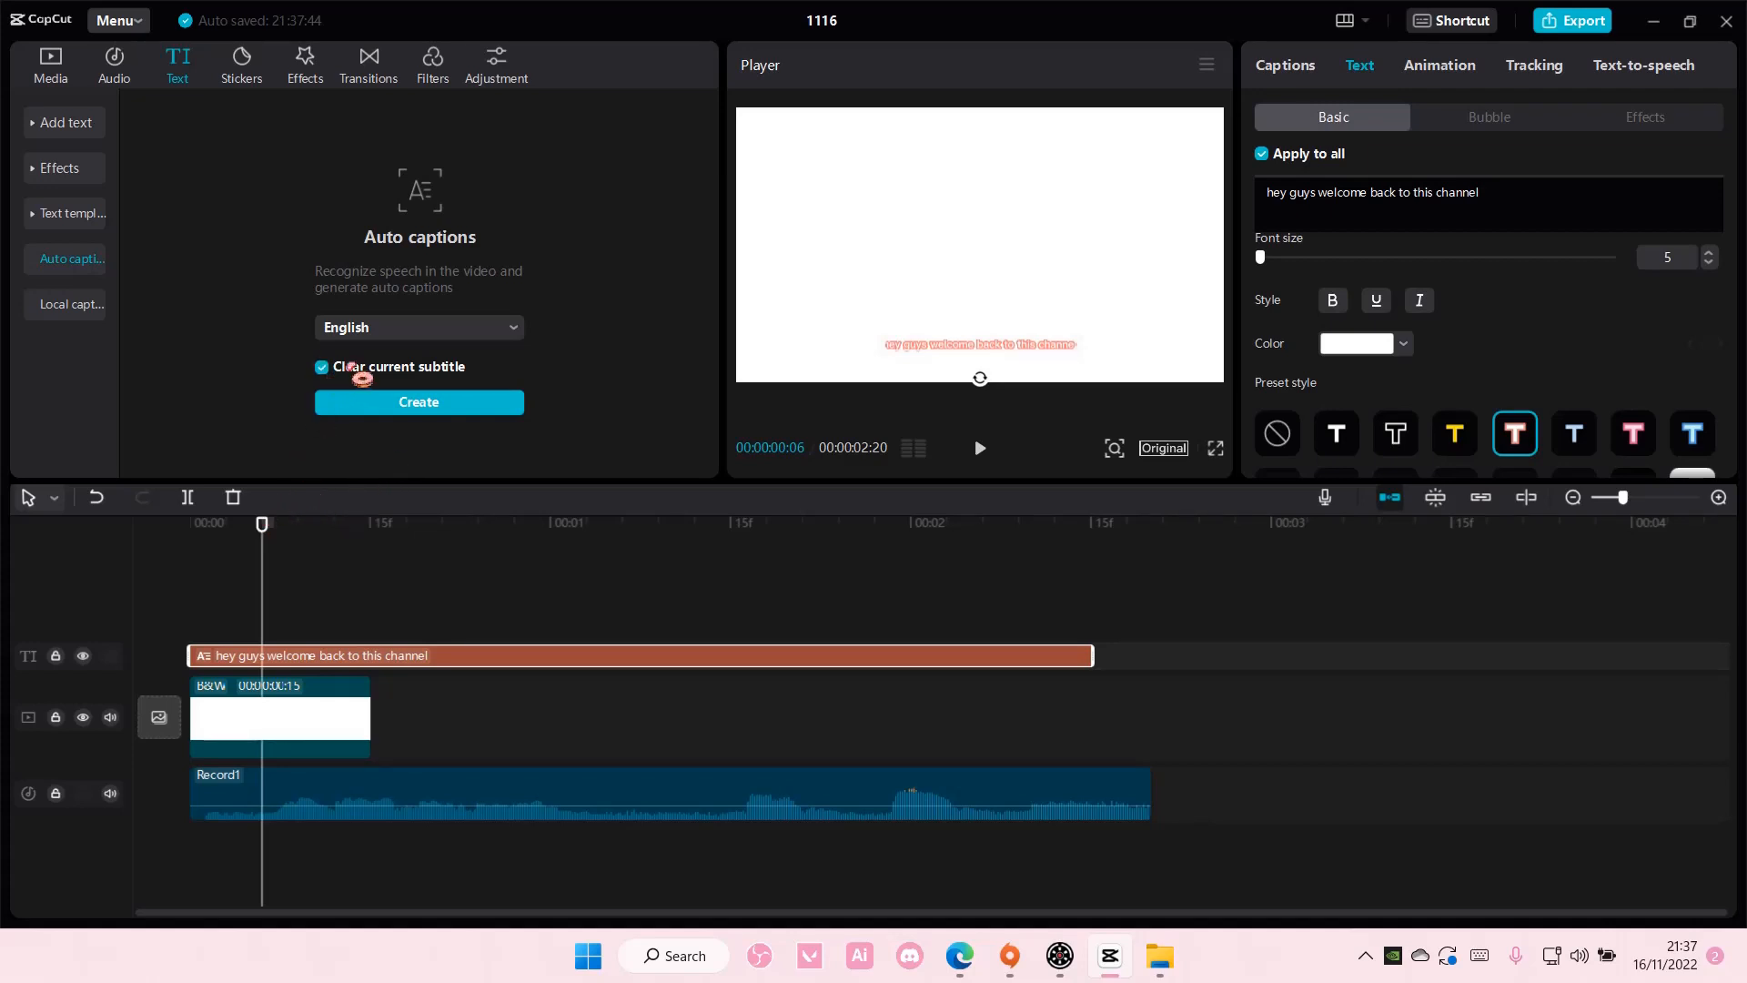
pyautogui.click(321, 366)
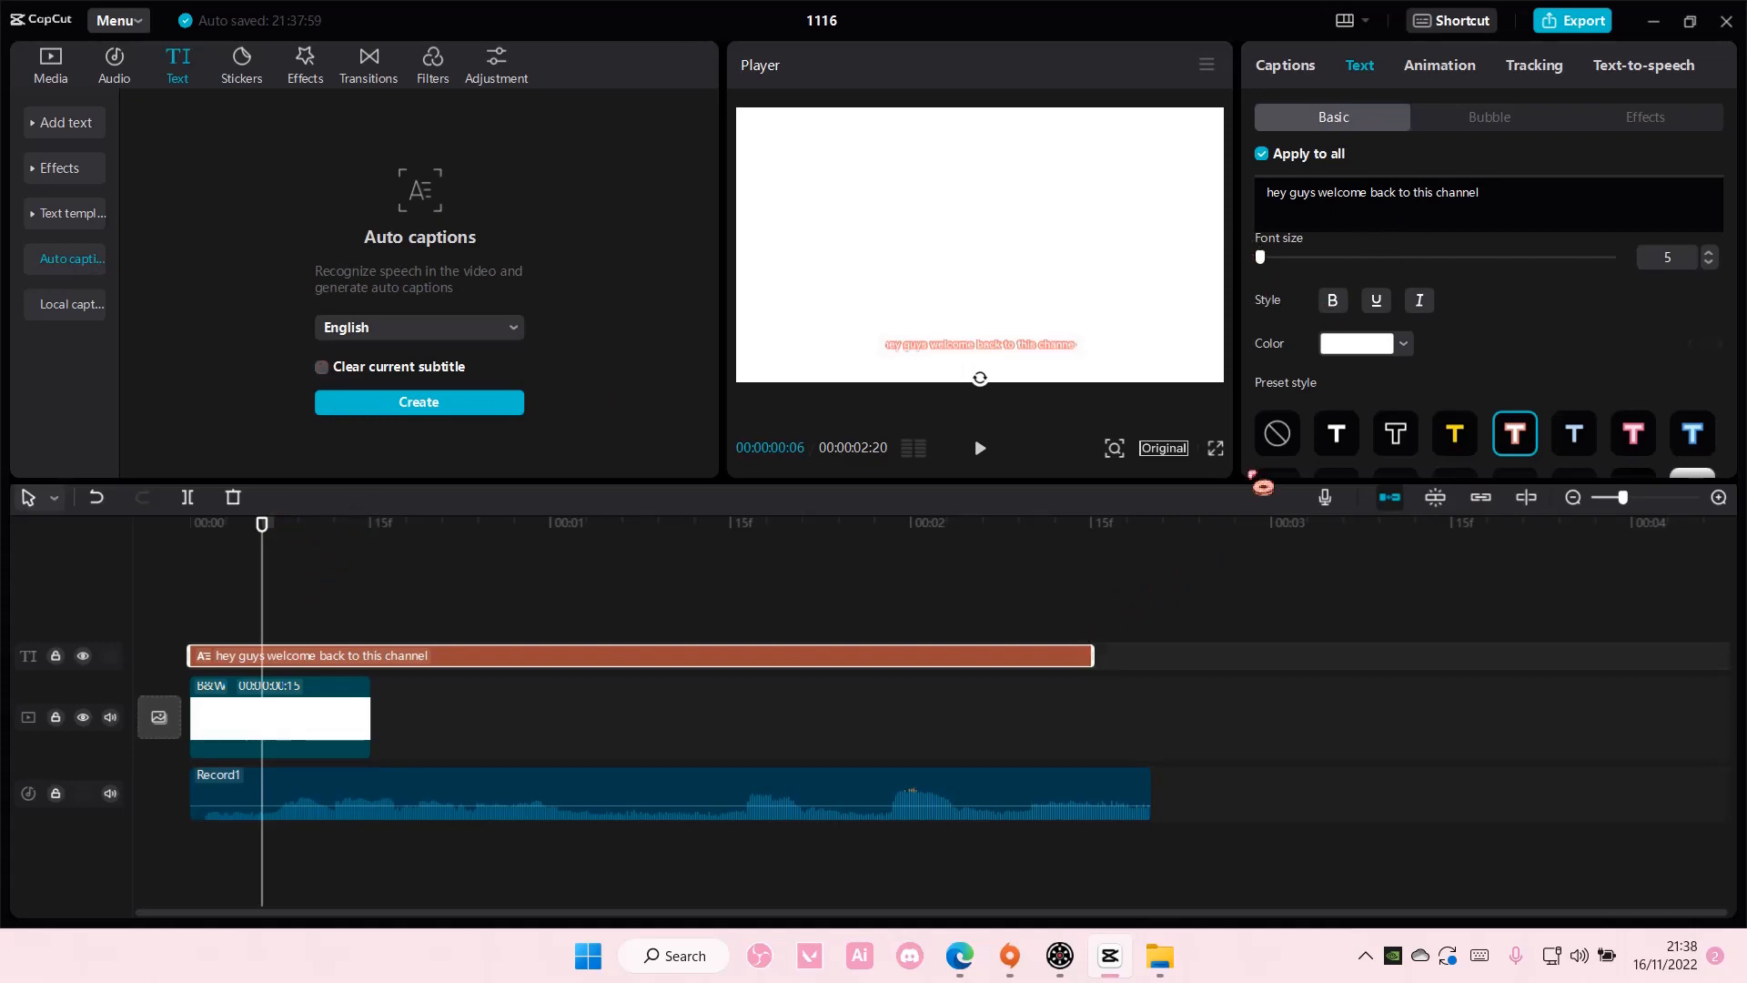
# - Delete the split caption pieces, leaving only the background clip and voiceover
pyautogui.scroll(-3)
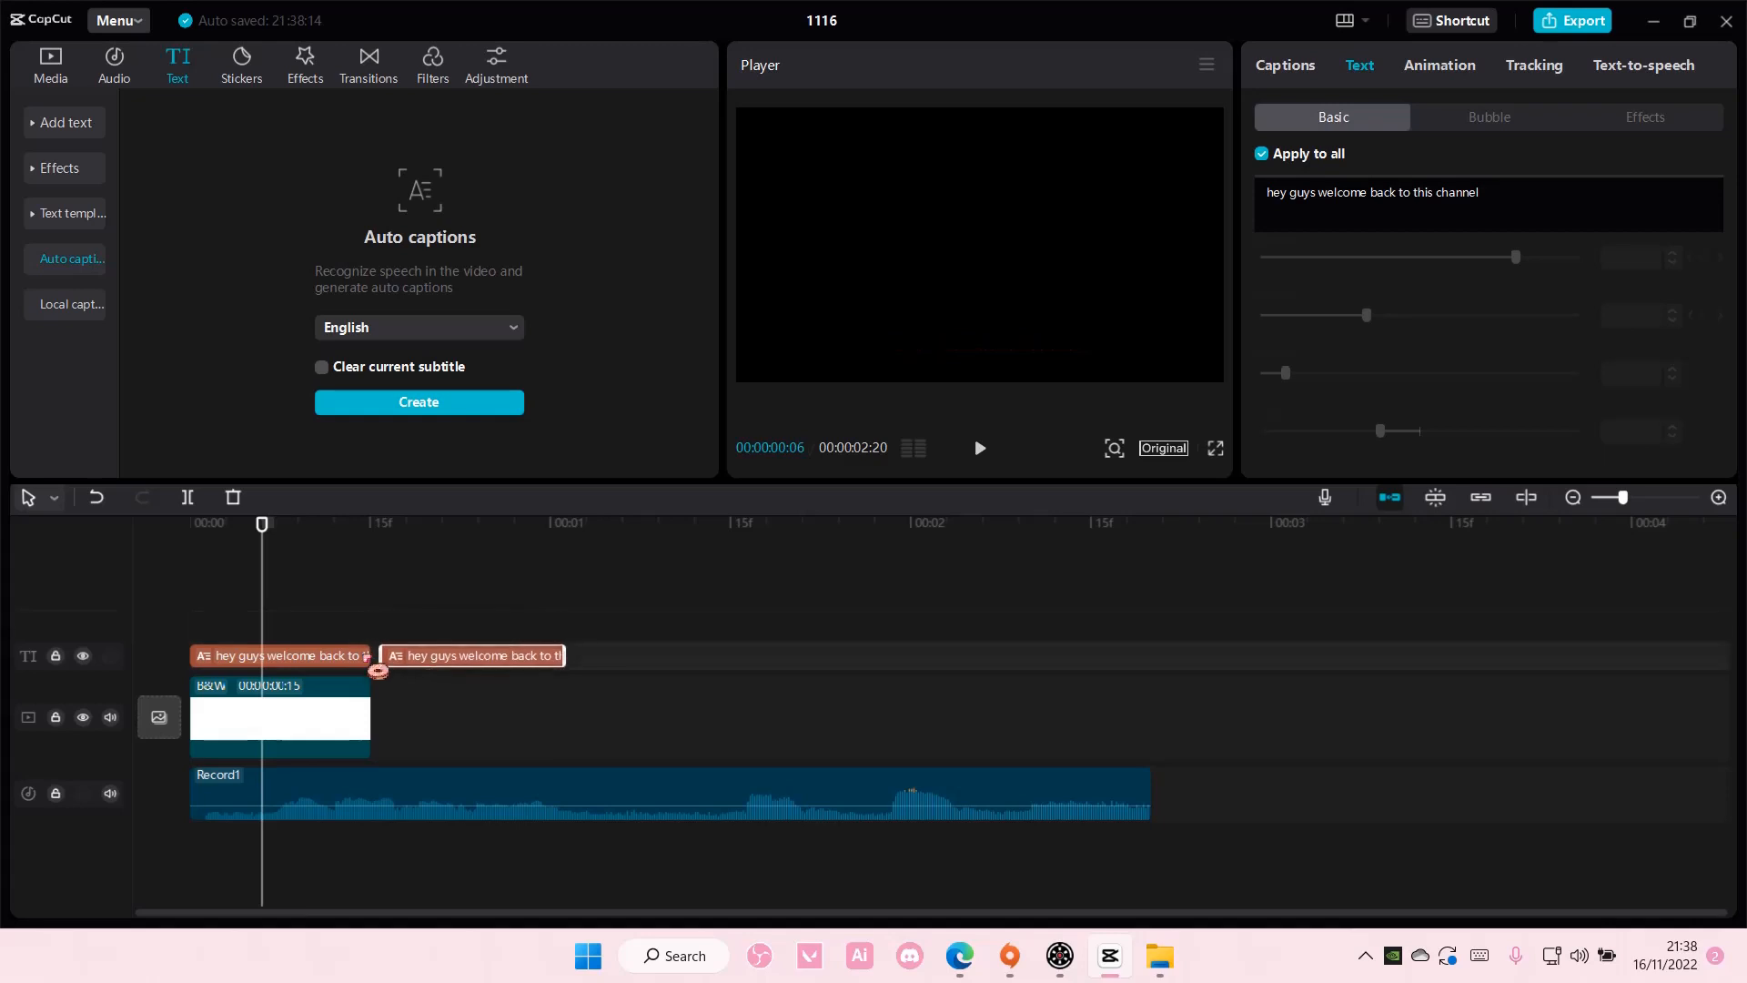
pyautogui.click(278, 655)
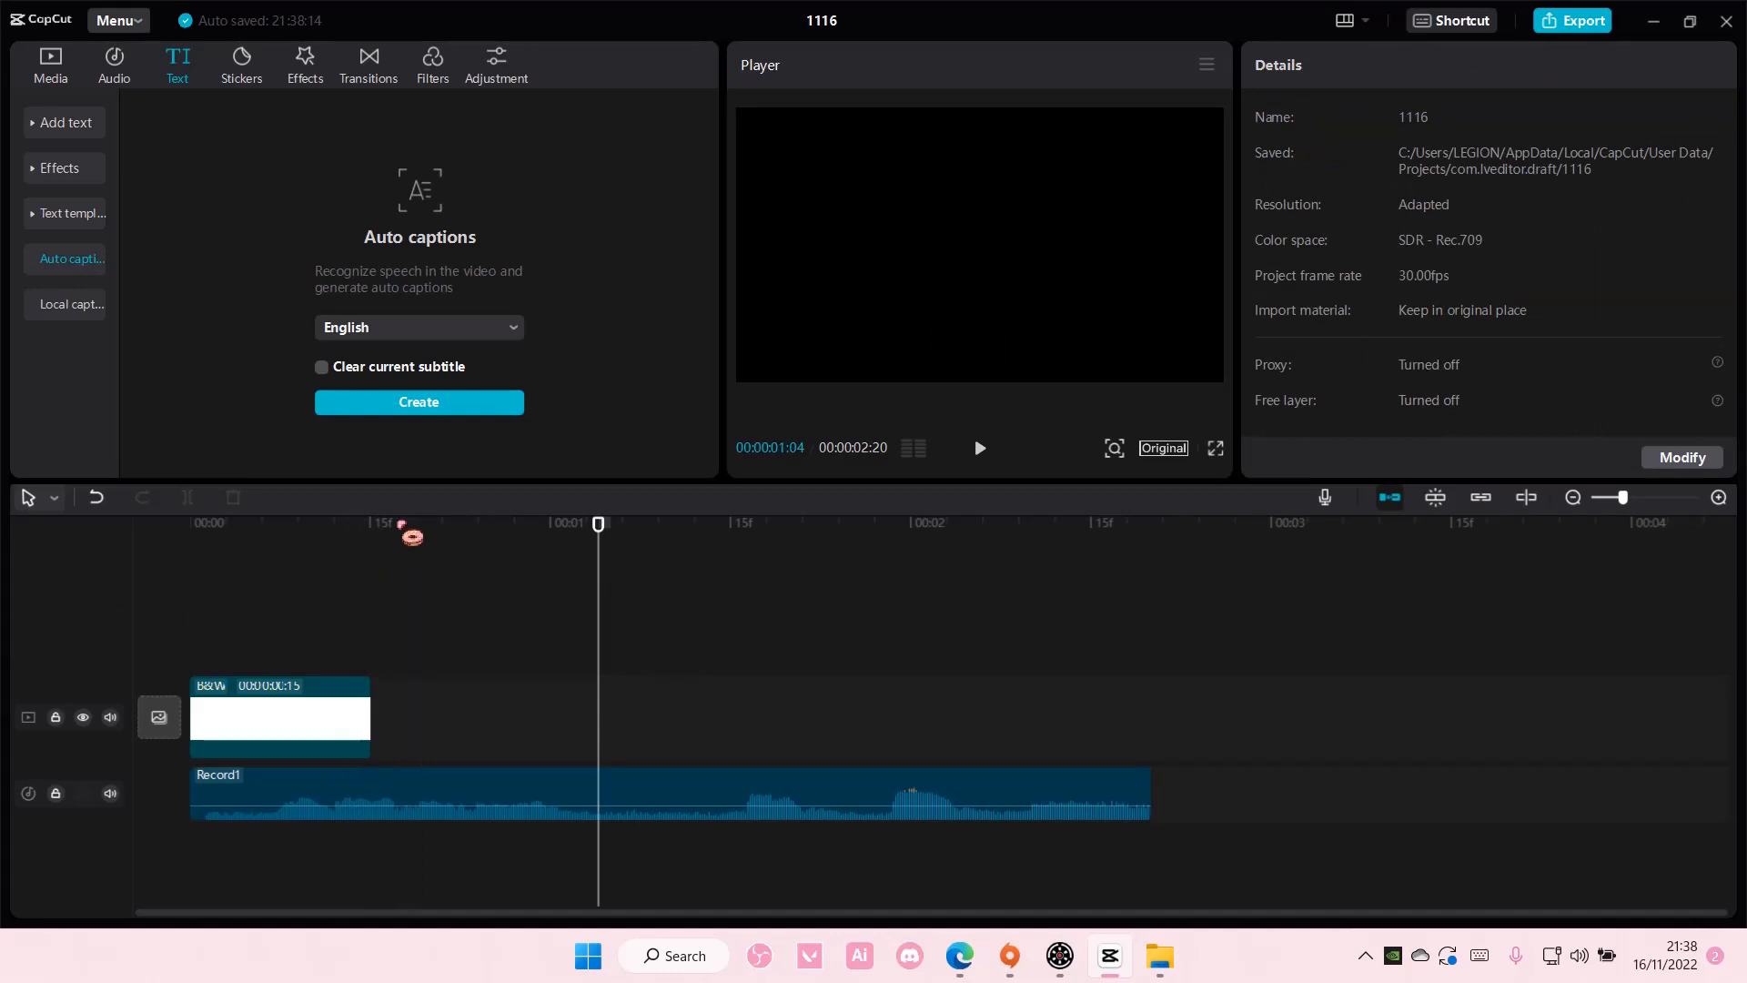
# - Record a new voiceover, Record2, replacing the first one on the audio track
pyautogui.click(418, 402)
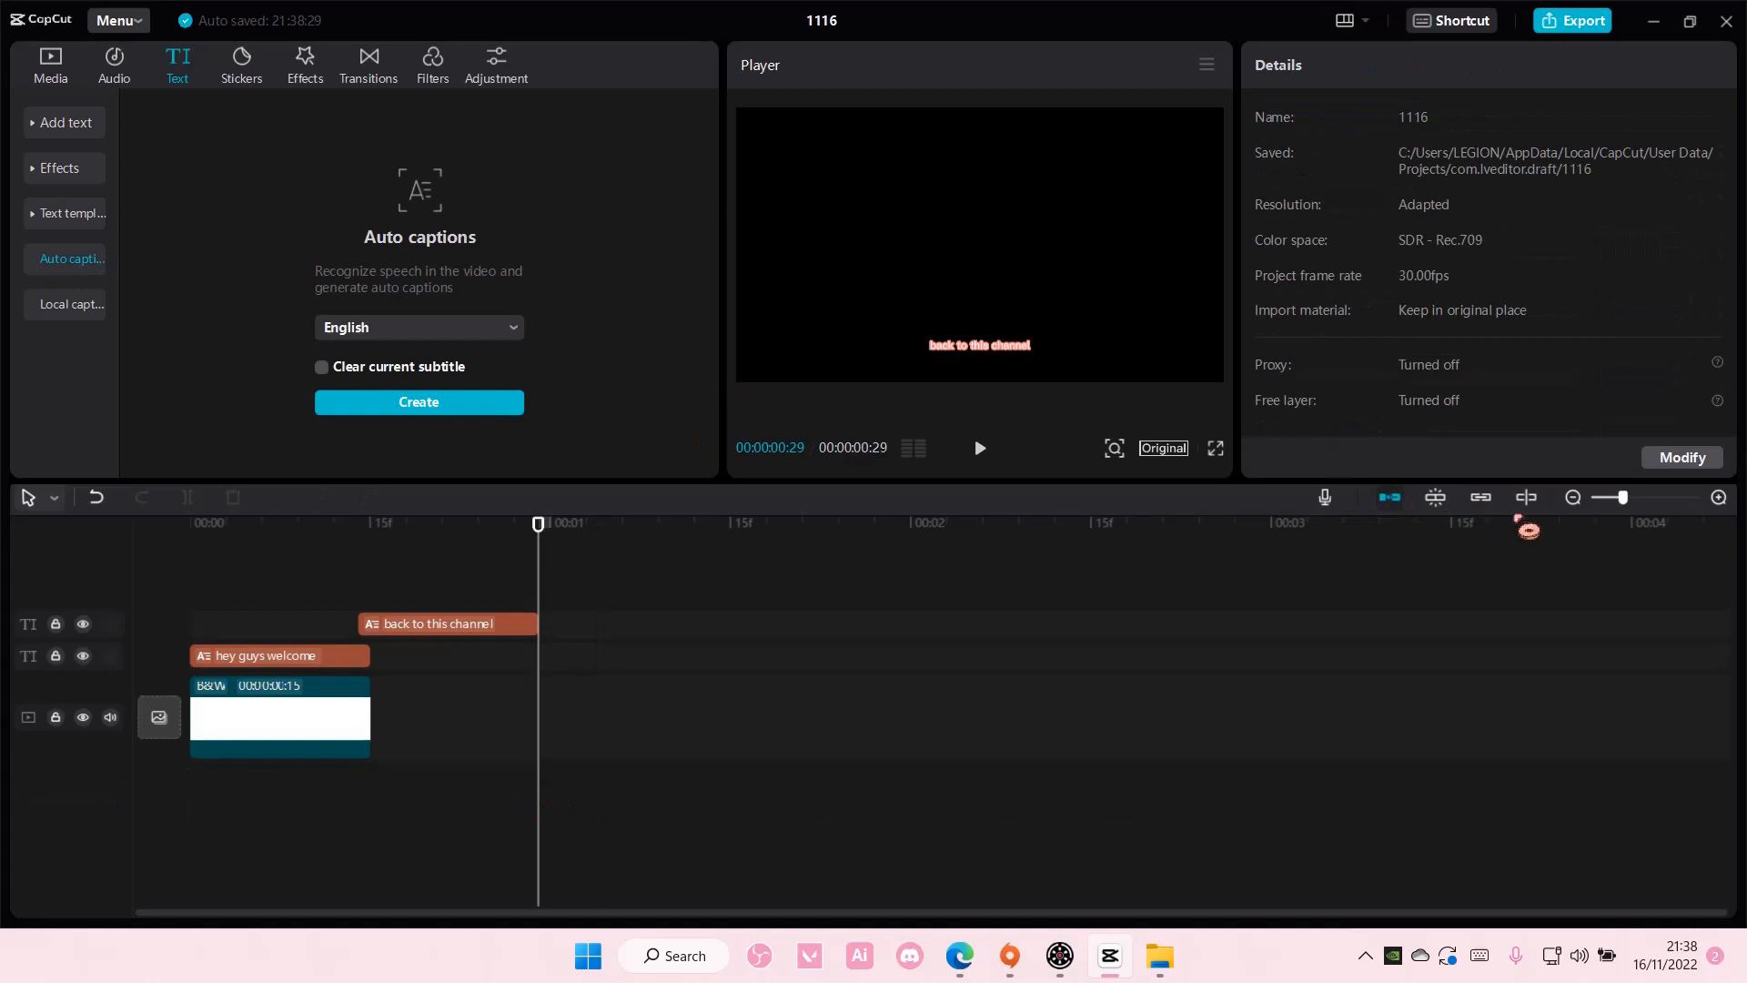
pyautogui.click(1325, 497)
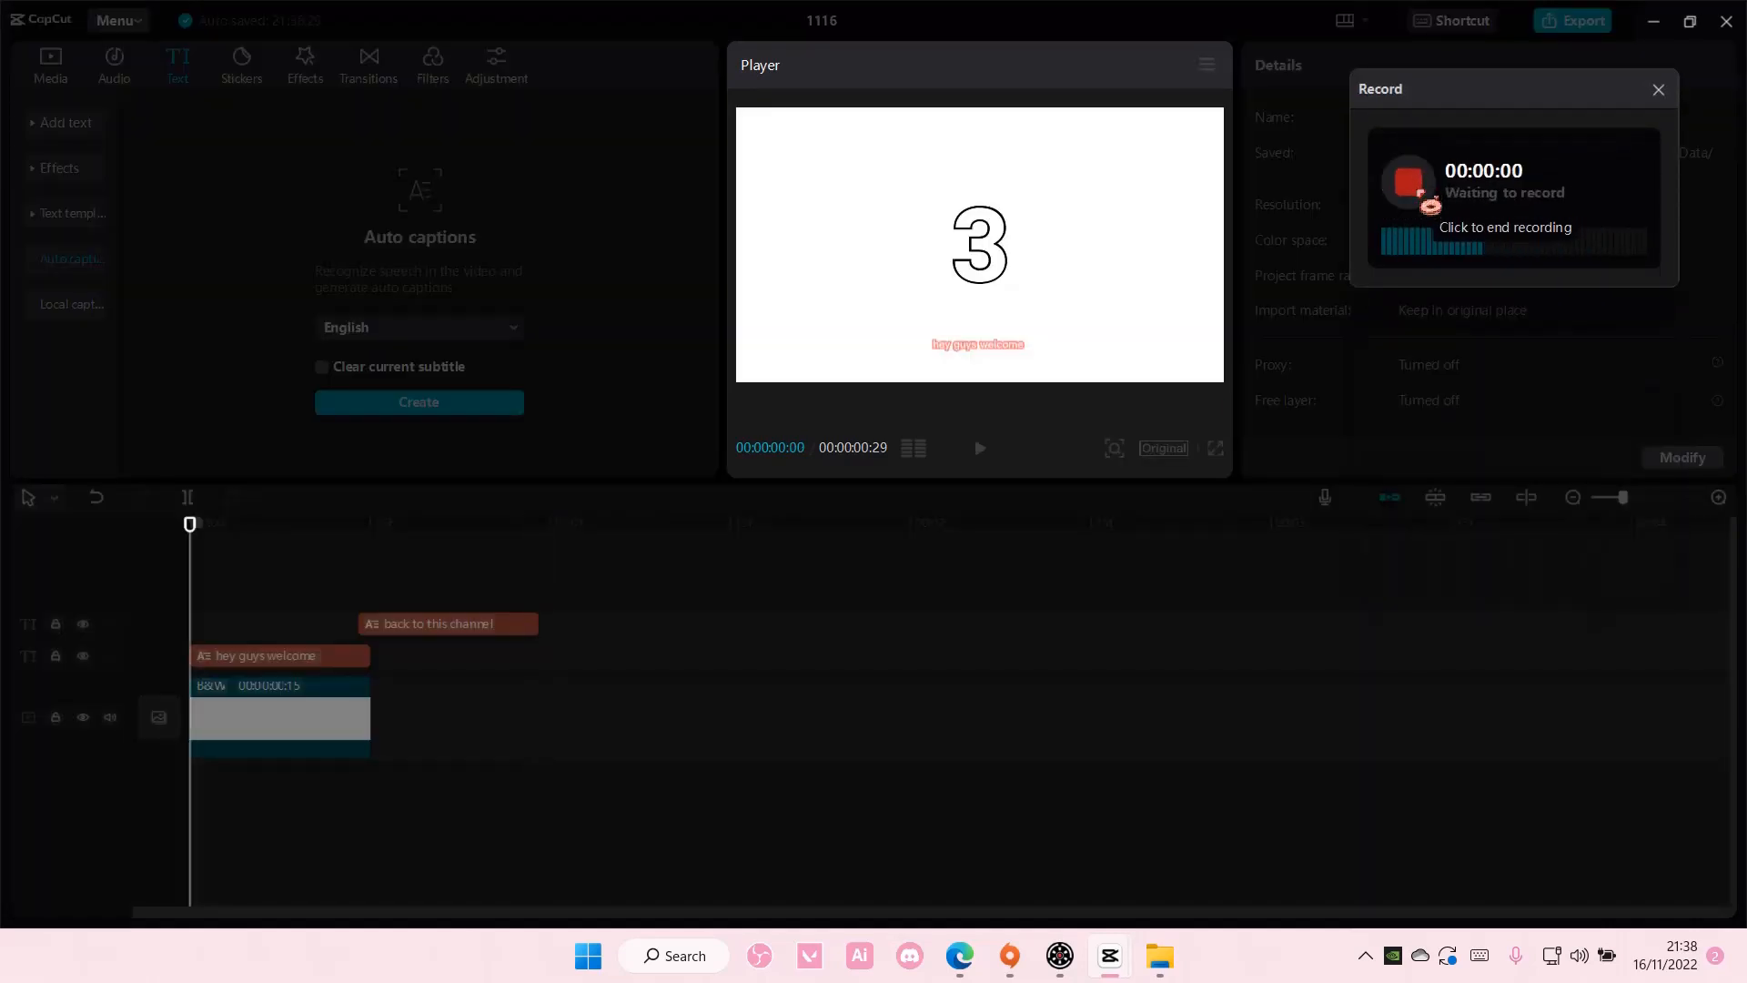
pyautogui.click(977, 447)
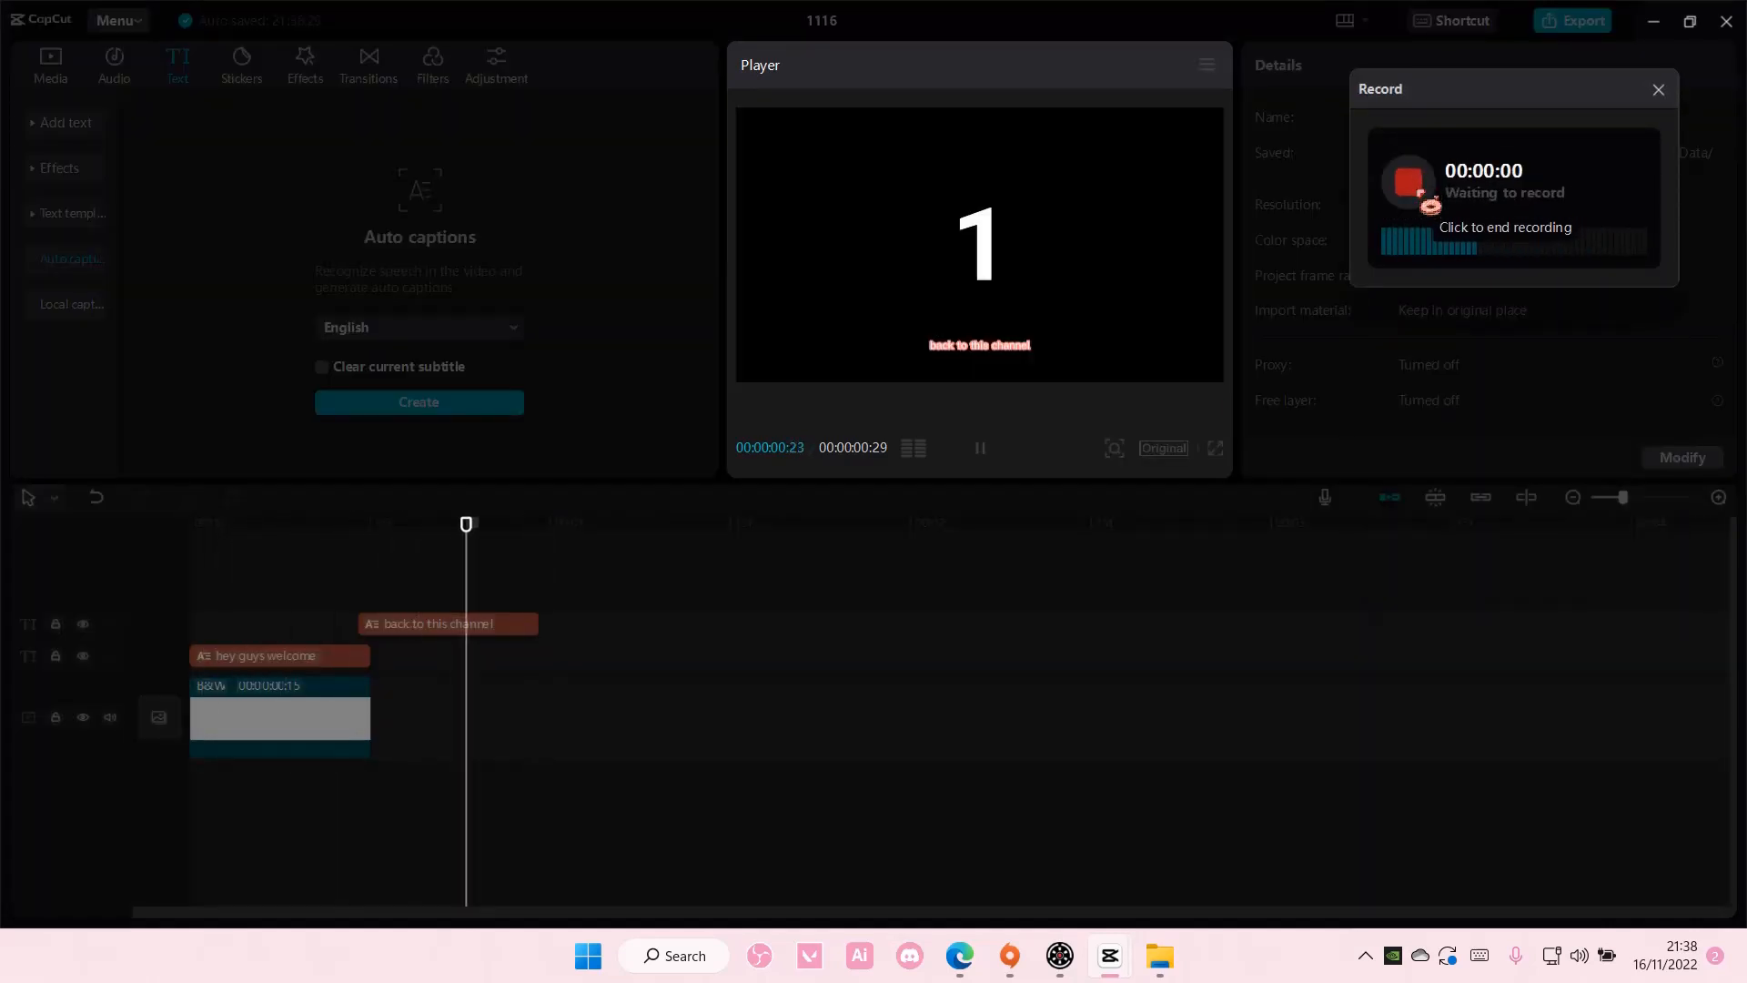
pyautogui.click(1407, 182)
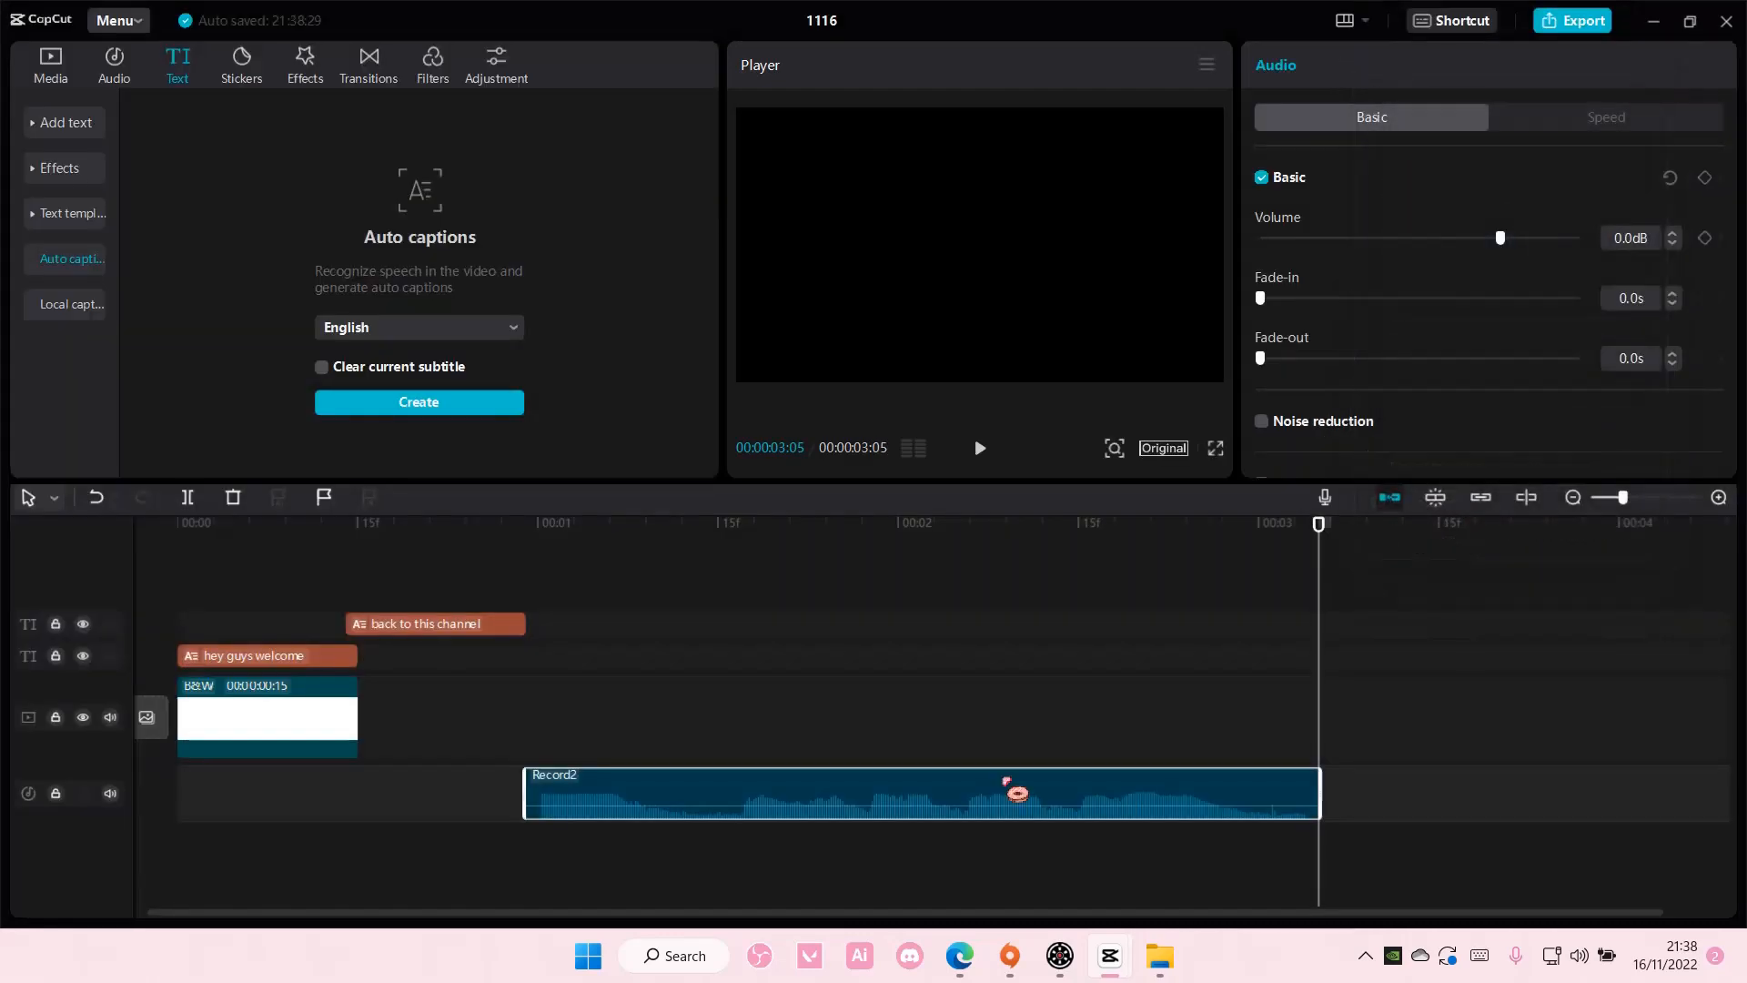
# - Regenerate captions from Record2 with Clear current subtitle on, yielding 'um thank you so much for watching'
pyautogui.click(435, 623)
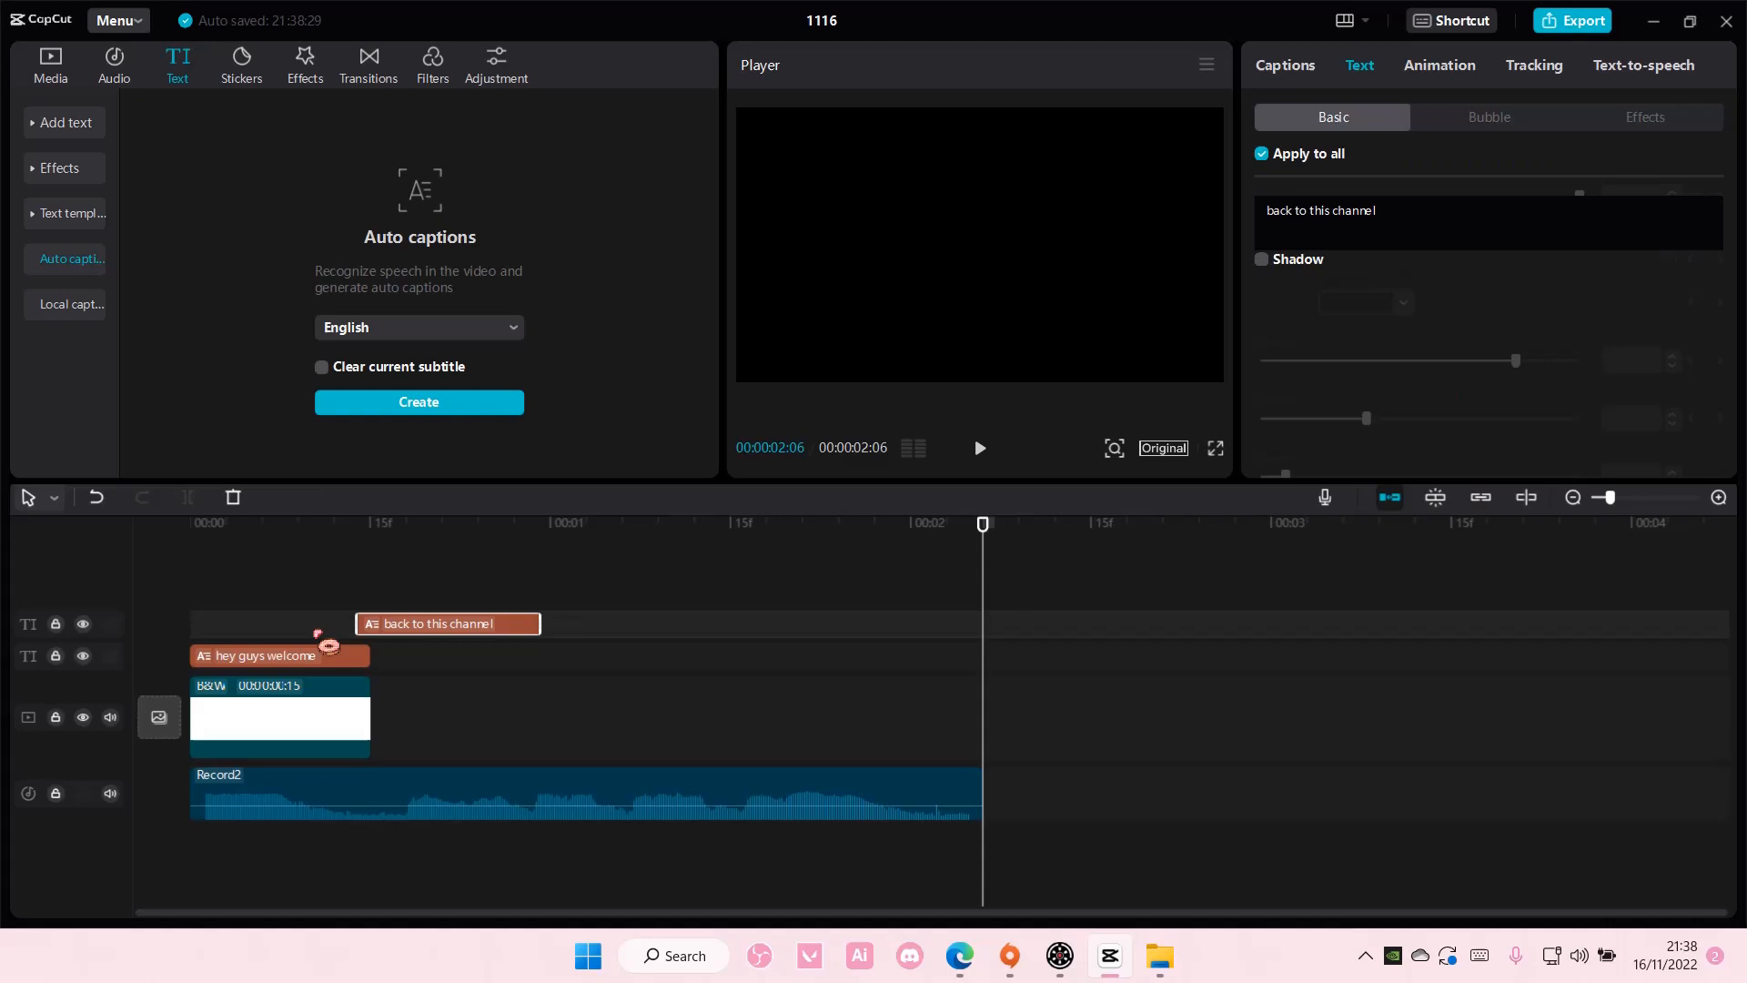
pyautogui.click(320, 366)
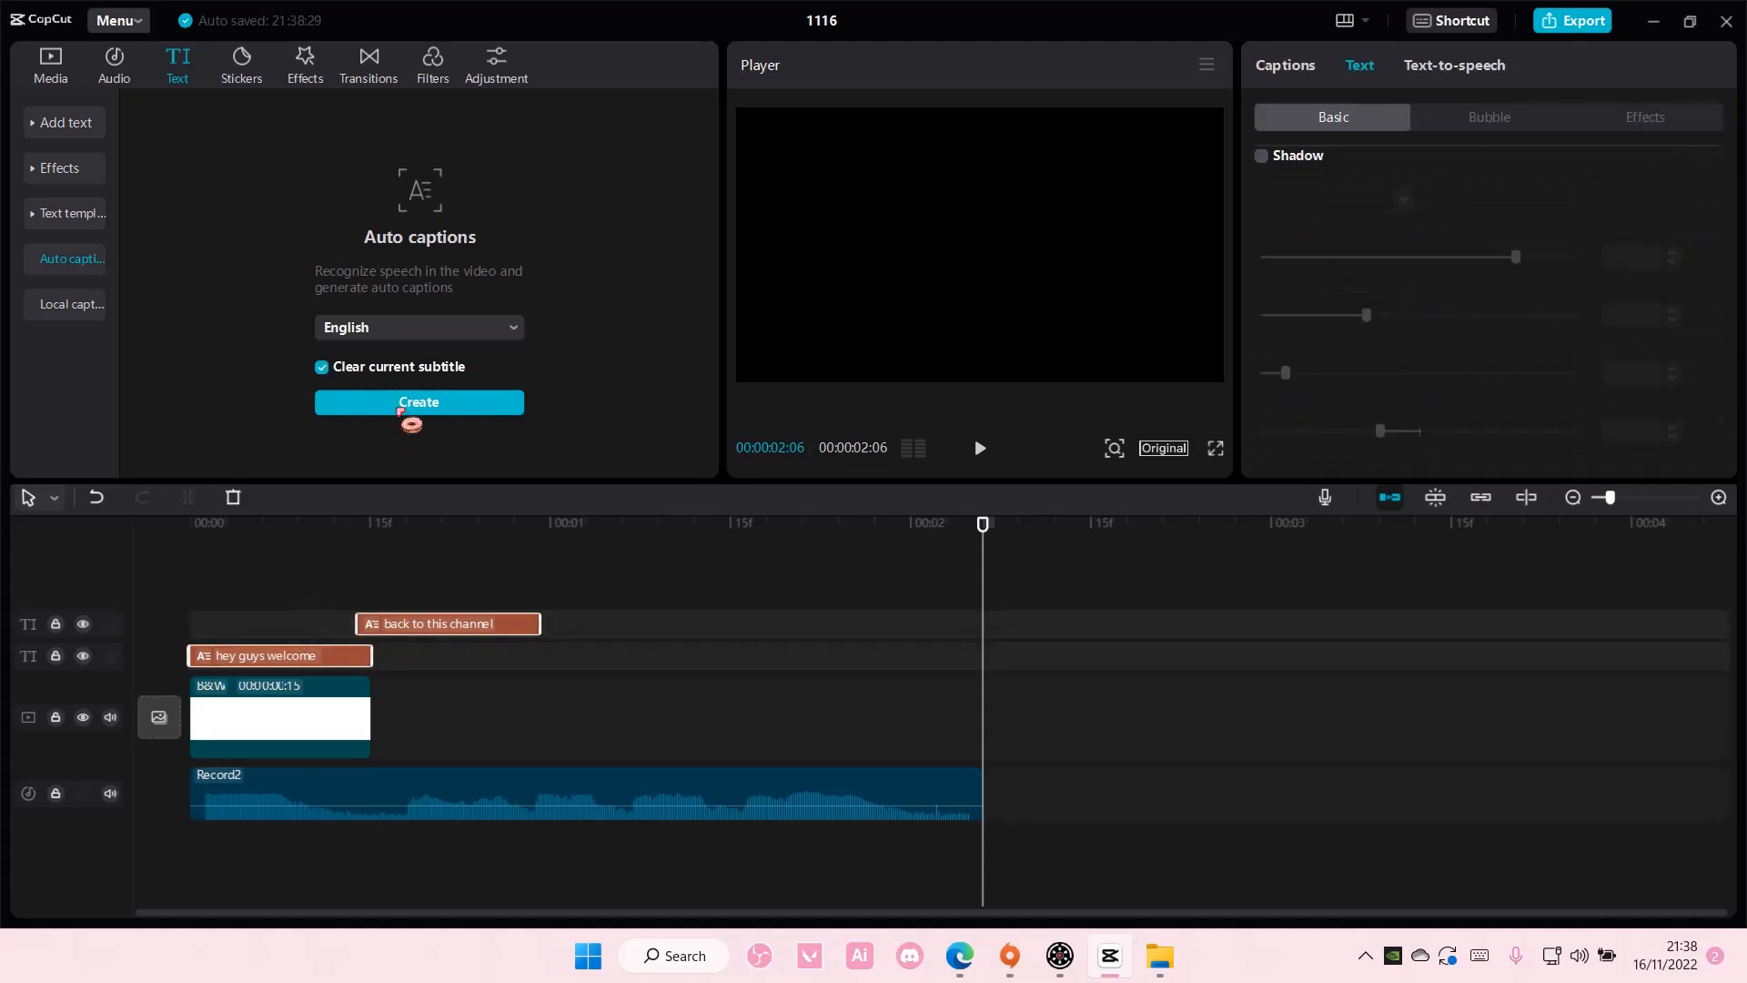
pyautogui.click(418, 402)
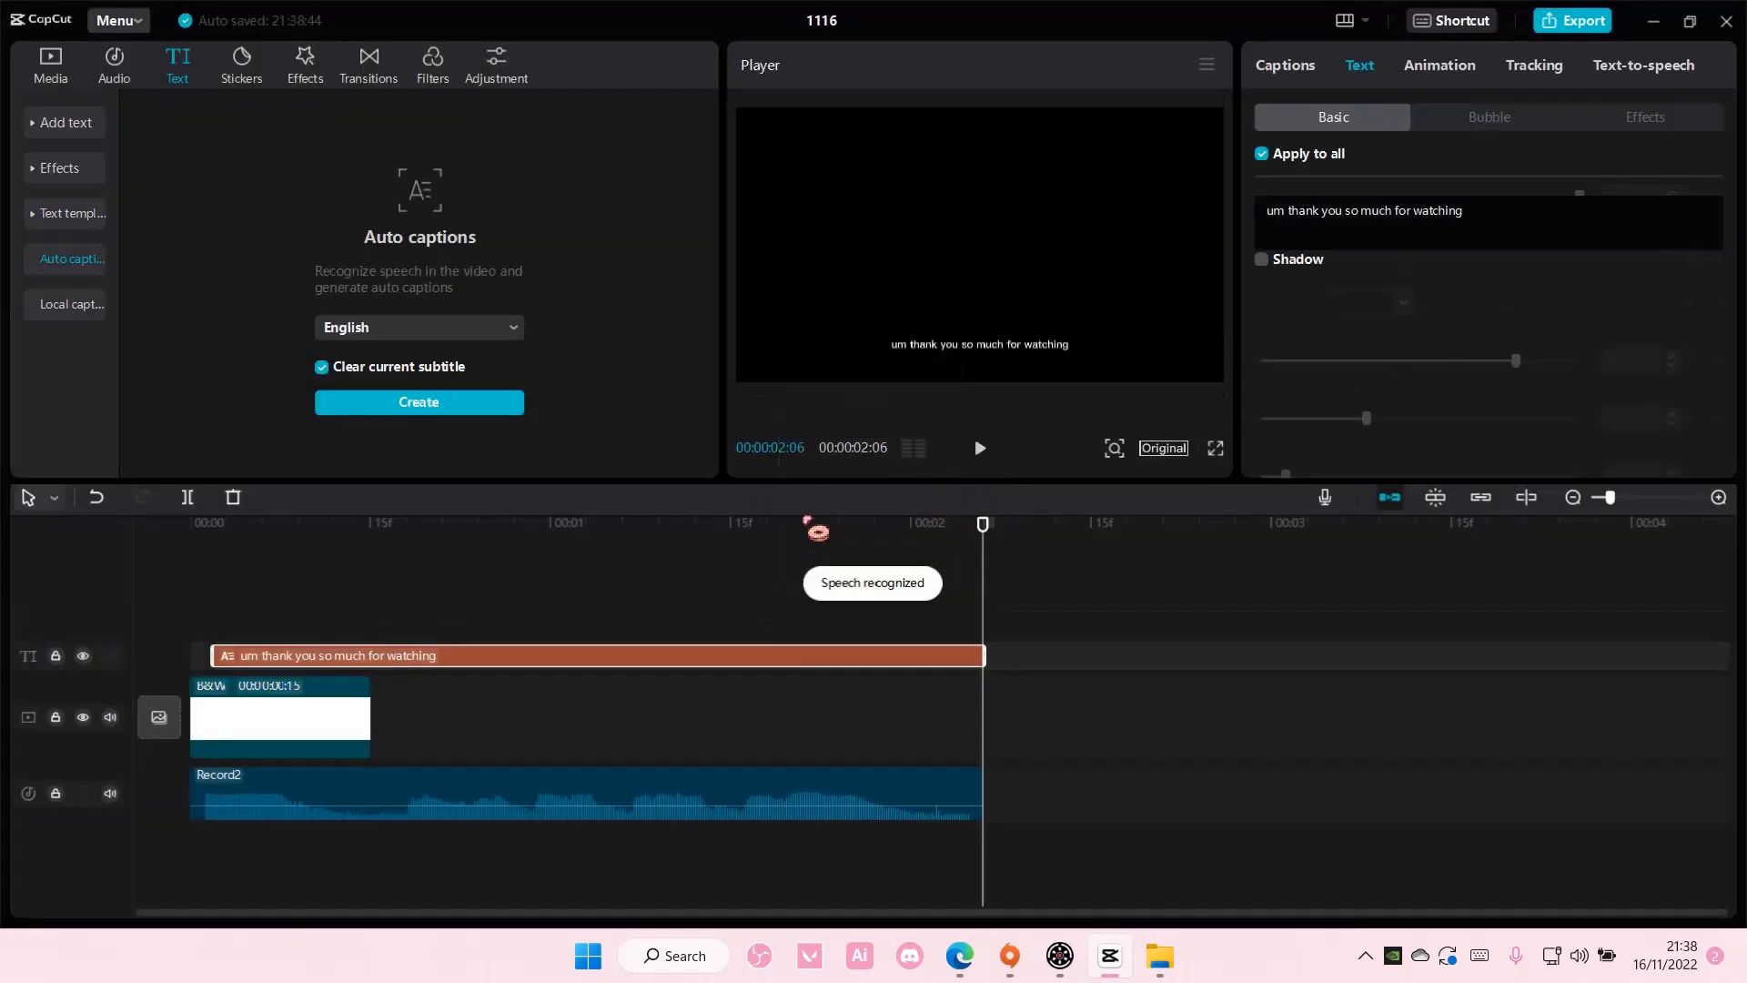
pyautogui.click(249, 524)
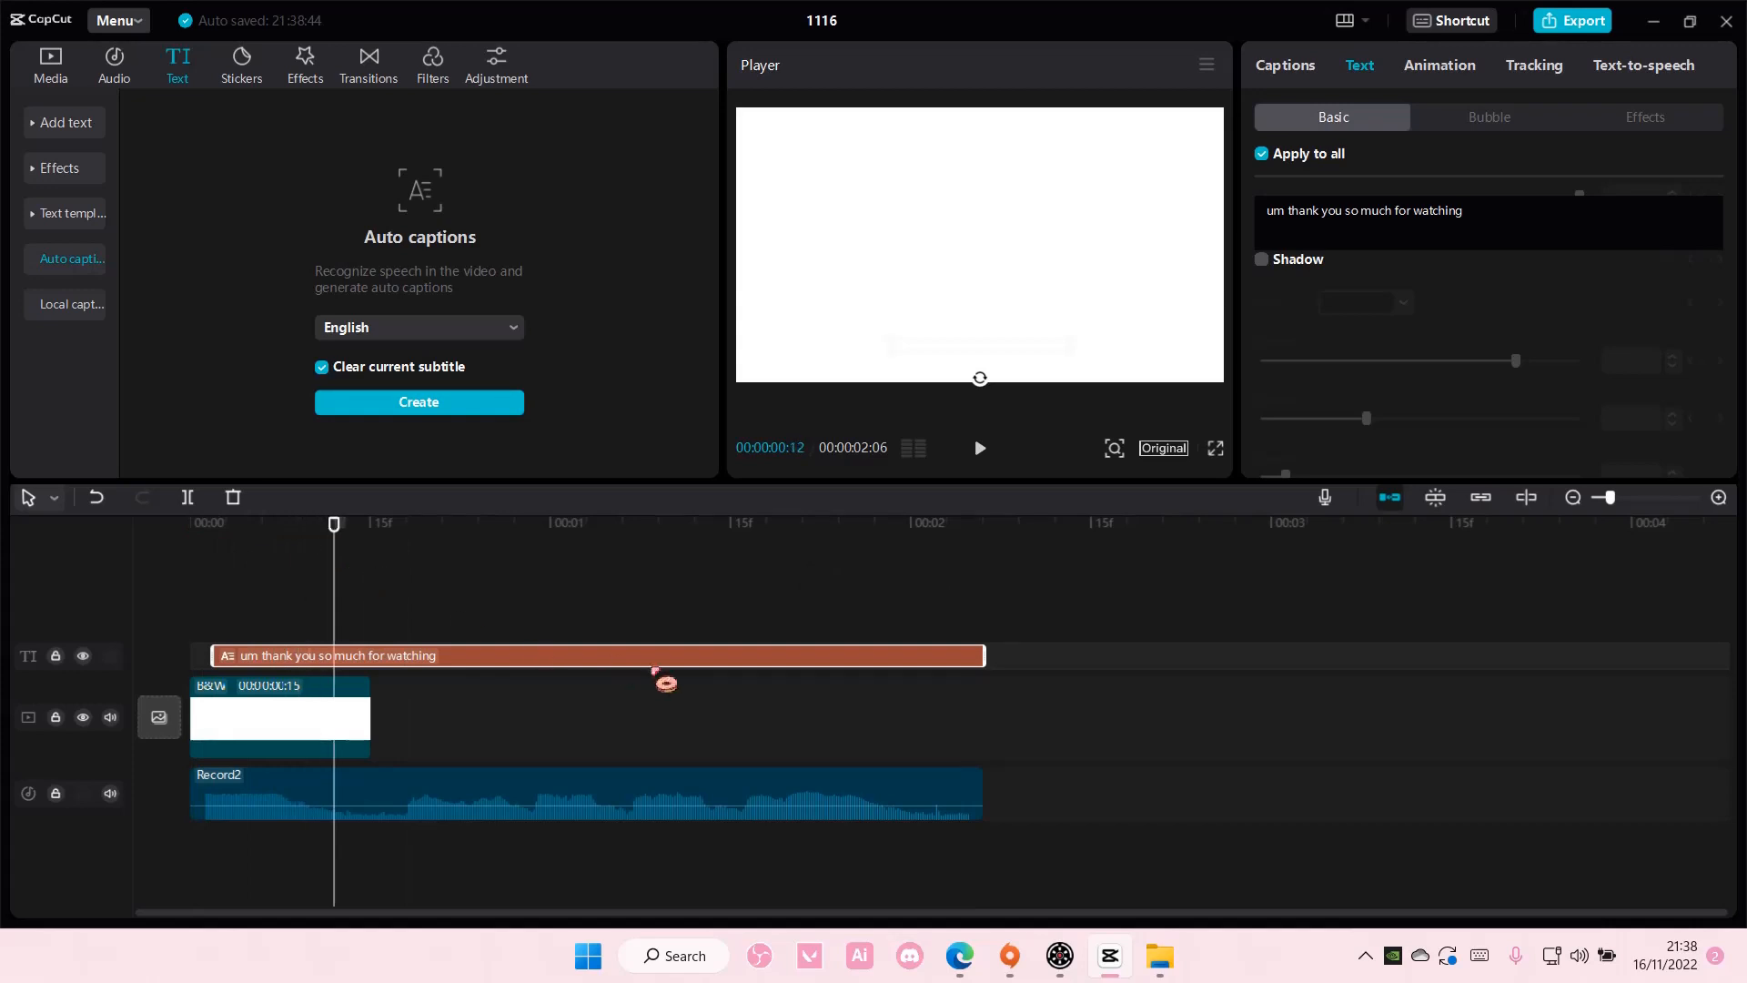
# - Apply the pink-outlined T preset style to the 'um thank you so much for watching' caption
pyautogui.scroll(-3)
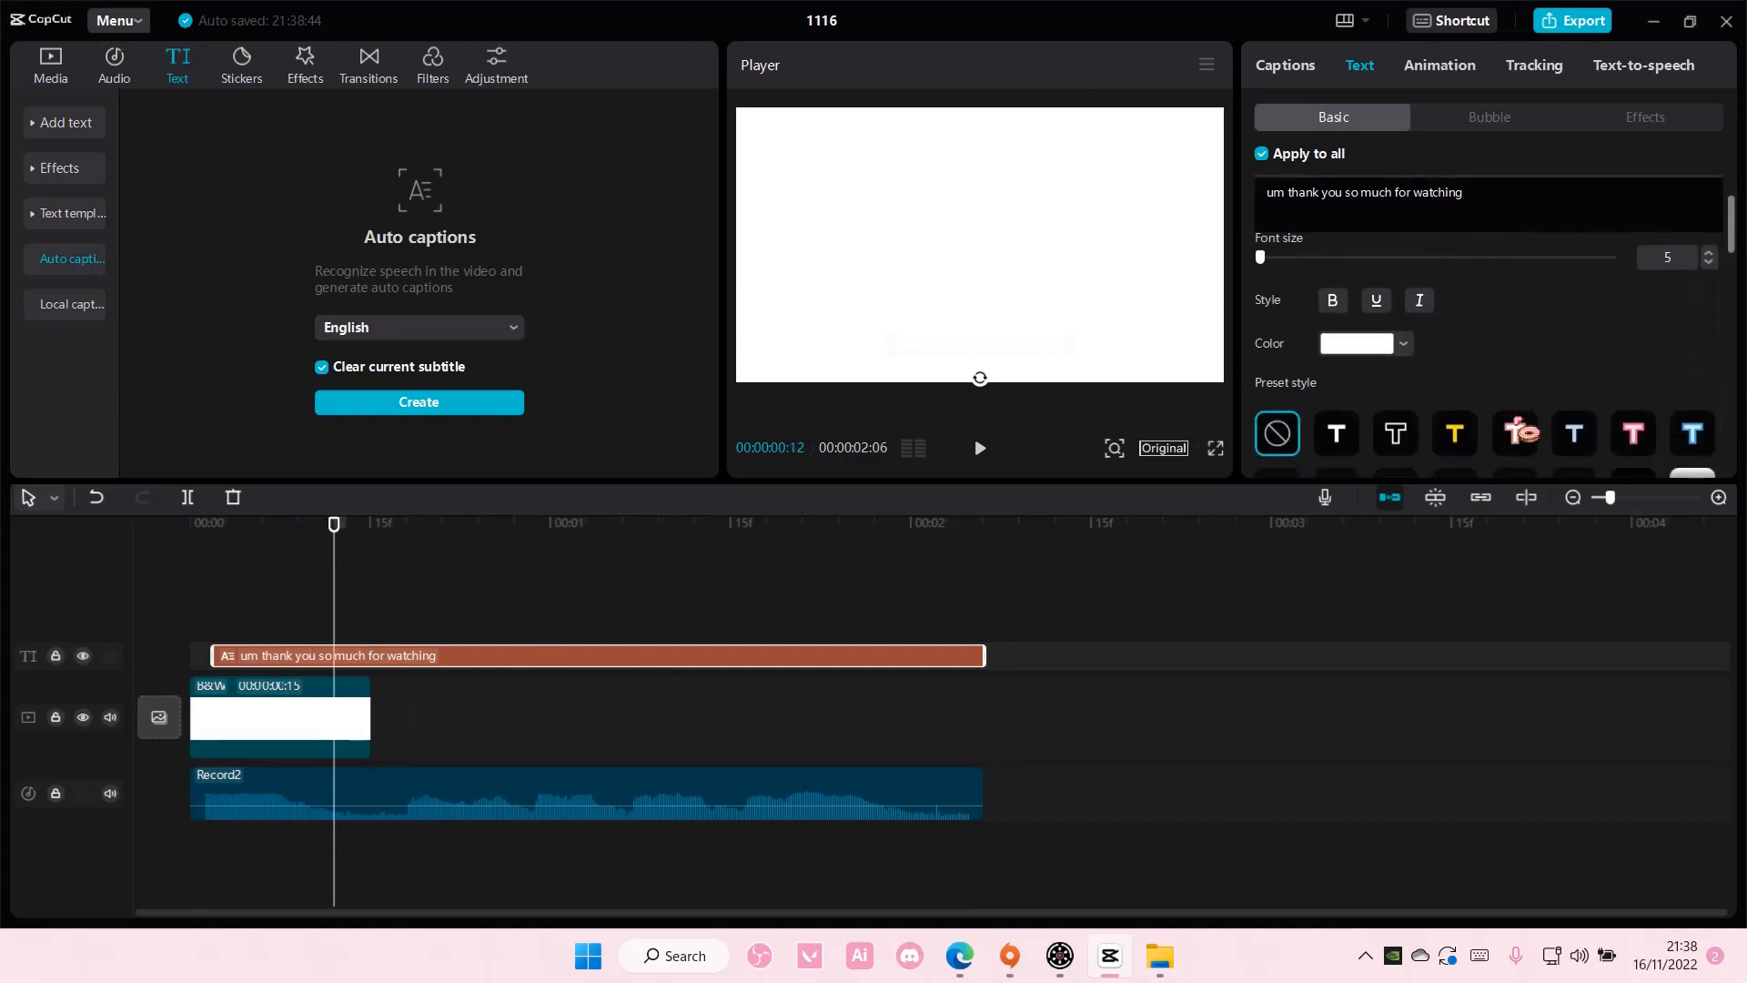
pyautogui.click(1512, 433)
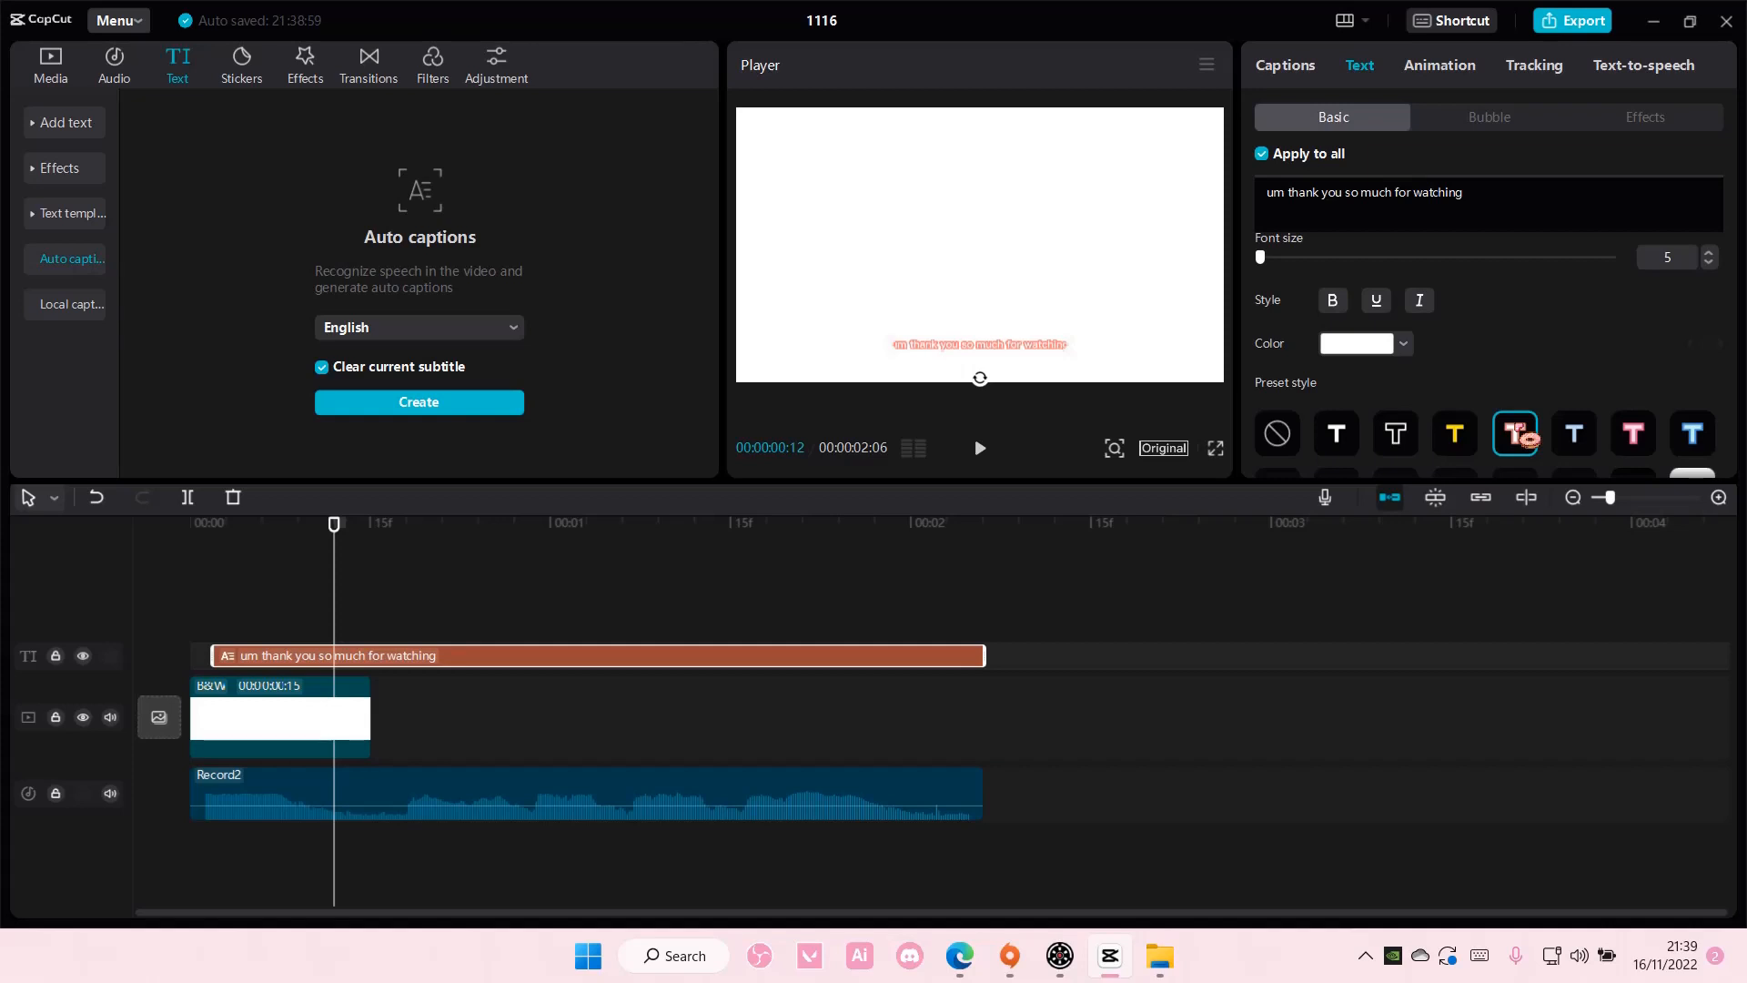
pyautogui.click(1512, 433)
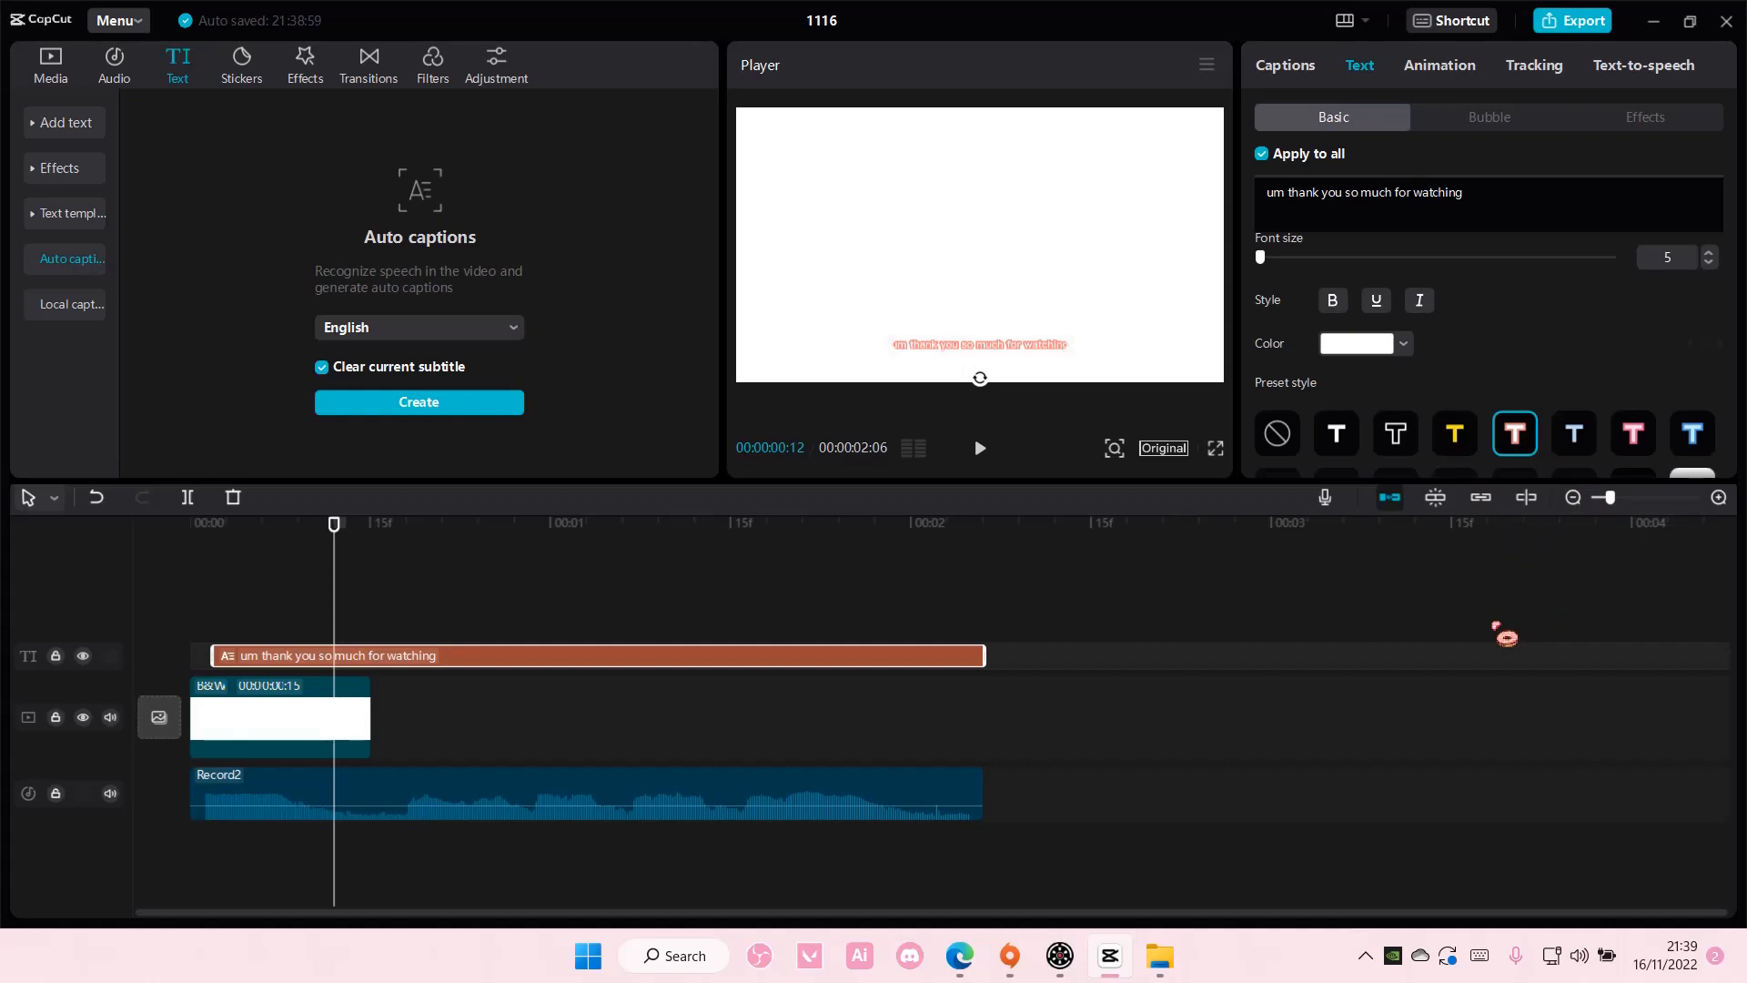
pyautogui.moveTo(1433, 812)
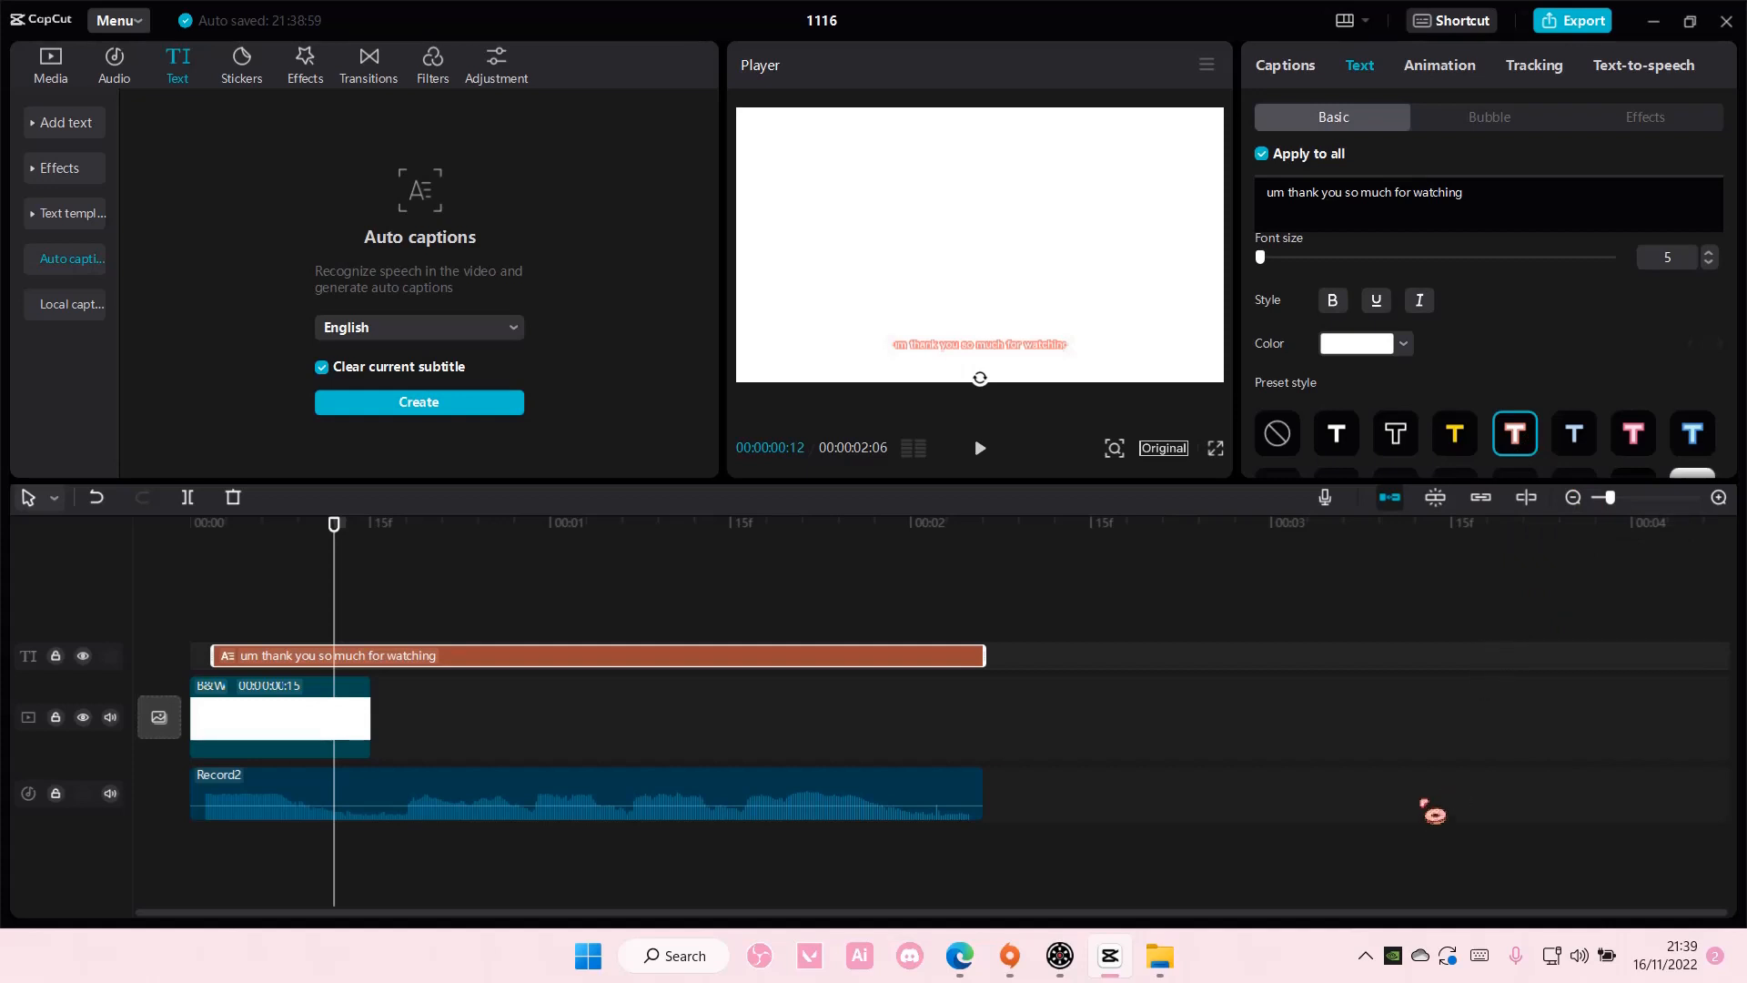